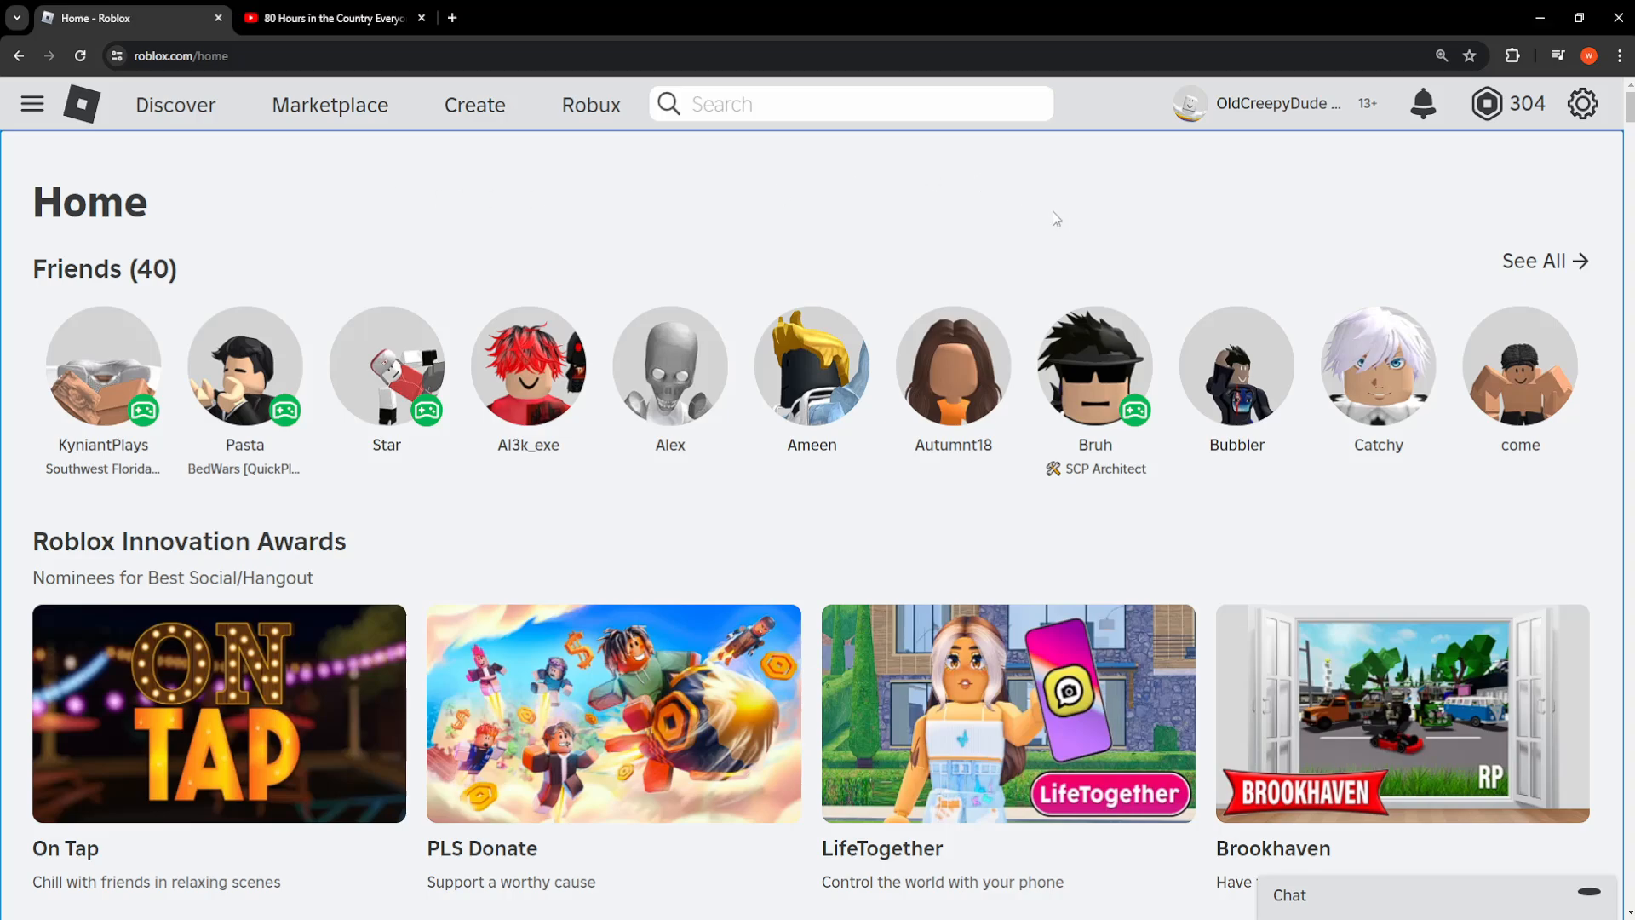
pyautogui.moveTo(988, 232)
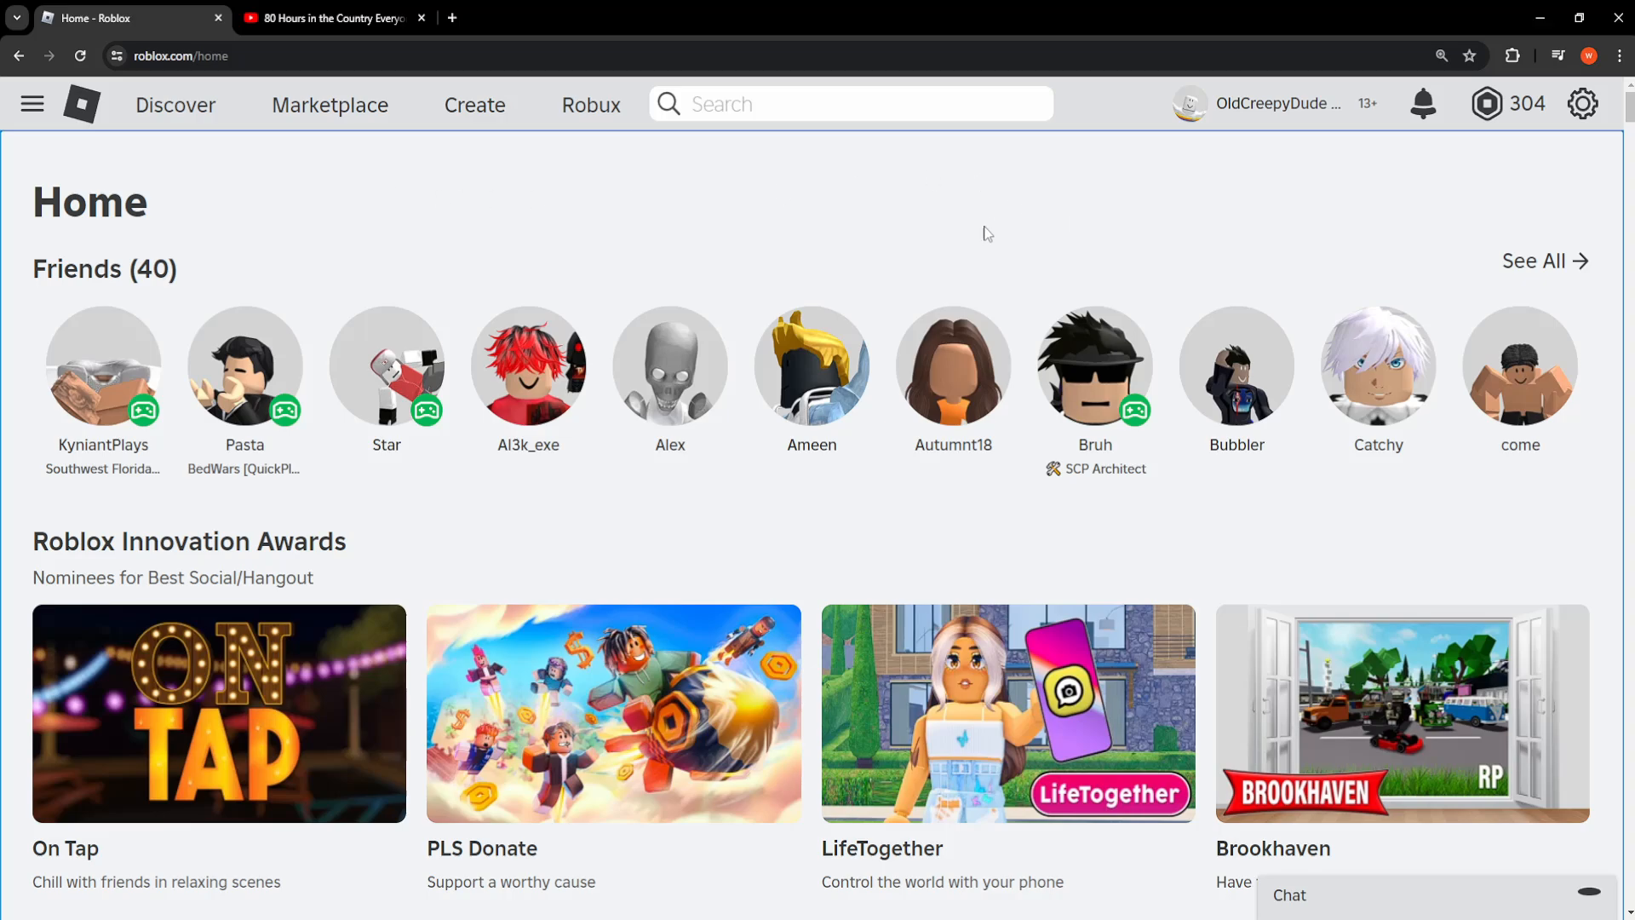
pyautogui.moveTo(502, 178)
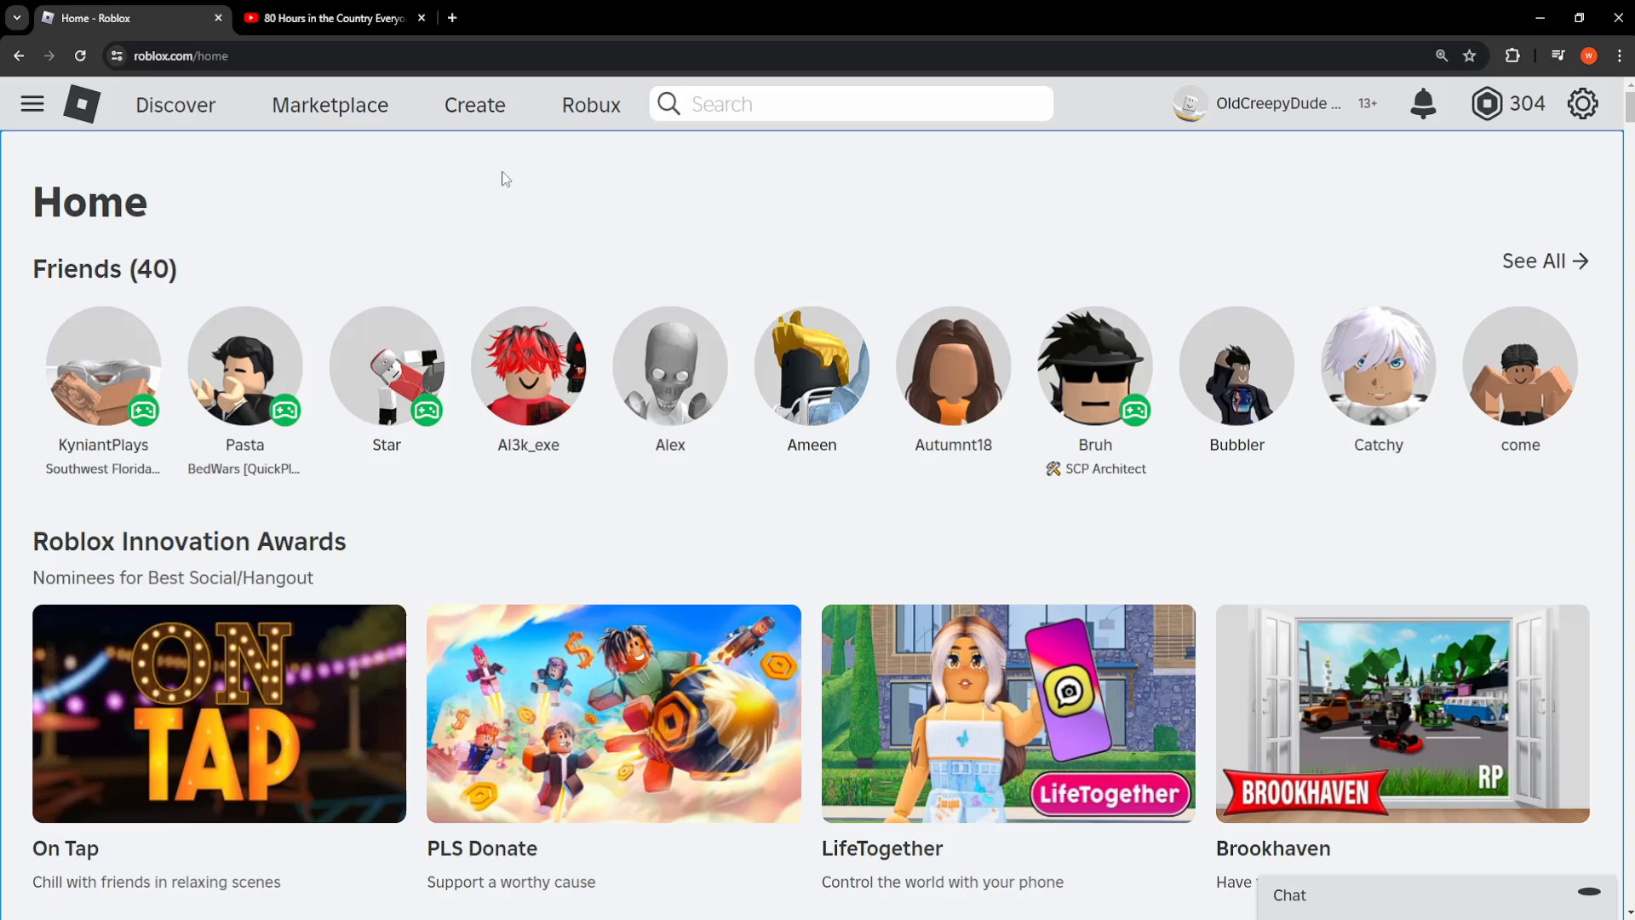
# Go to the Creator Hub via Create in the roblox.com navigation bar
pyautogui.click(473, 104)
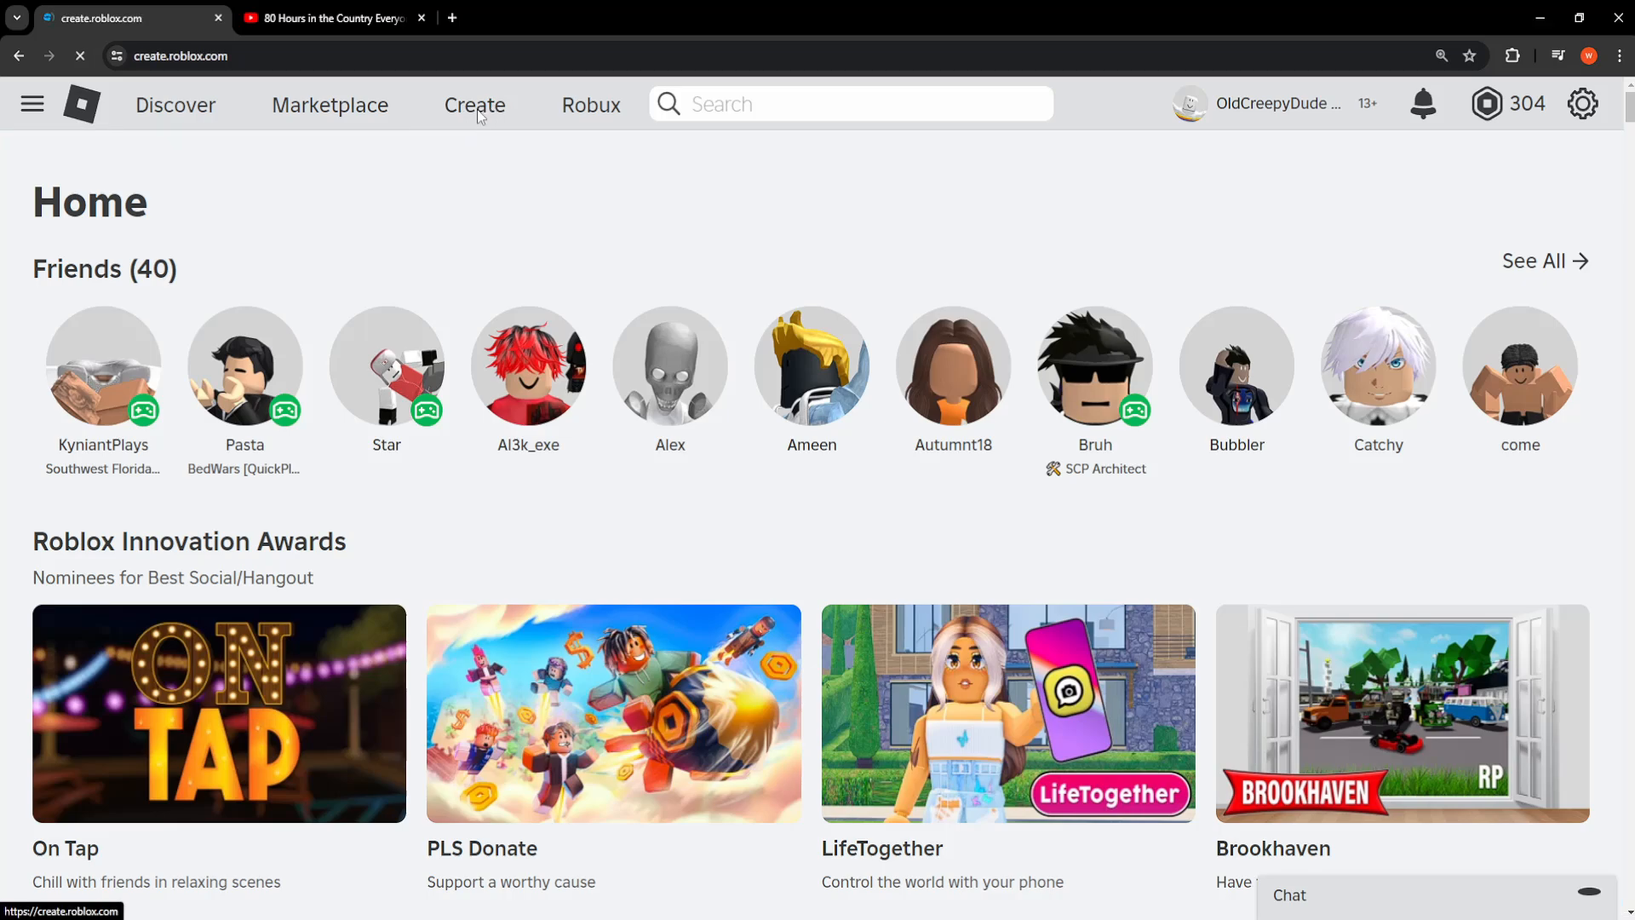
# Open Creations to list the test game and OldCreepyDudeHE Place experiences
pyautogui.click(474, 104)
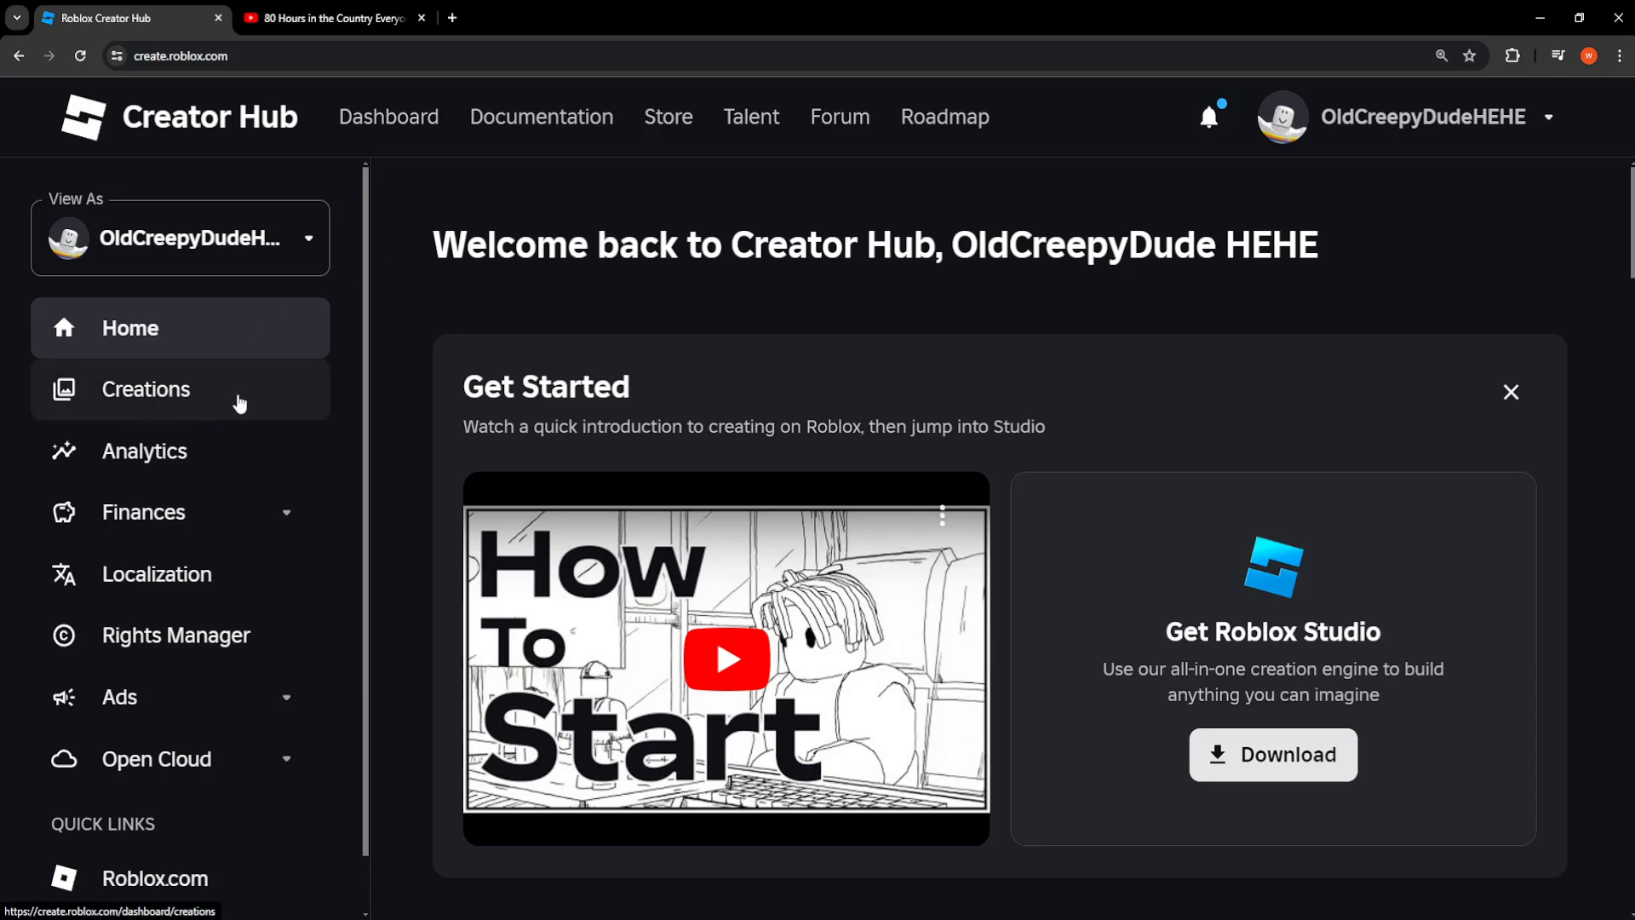
pyautogui.click(146, 389)
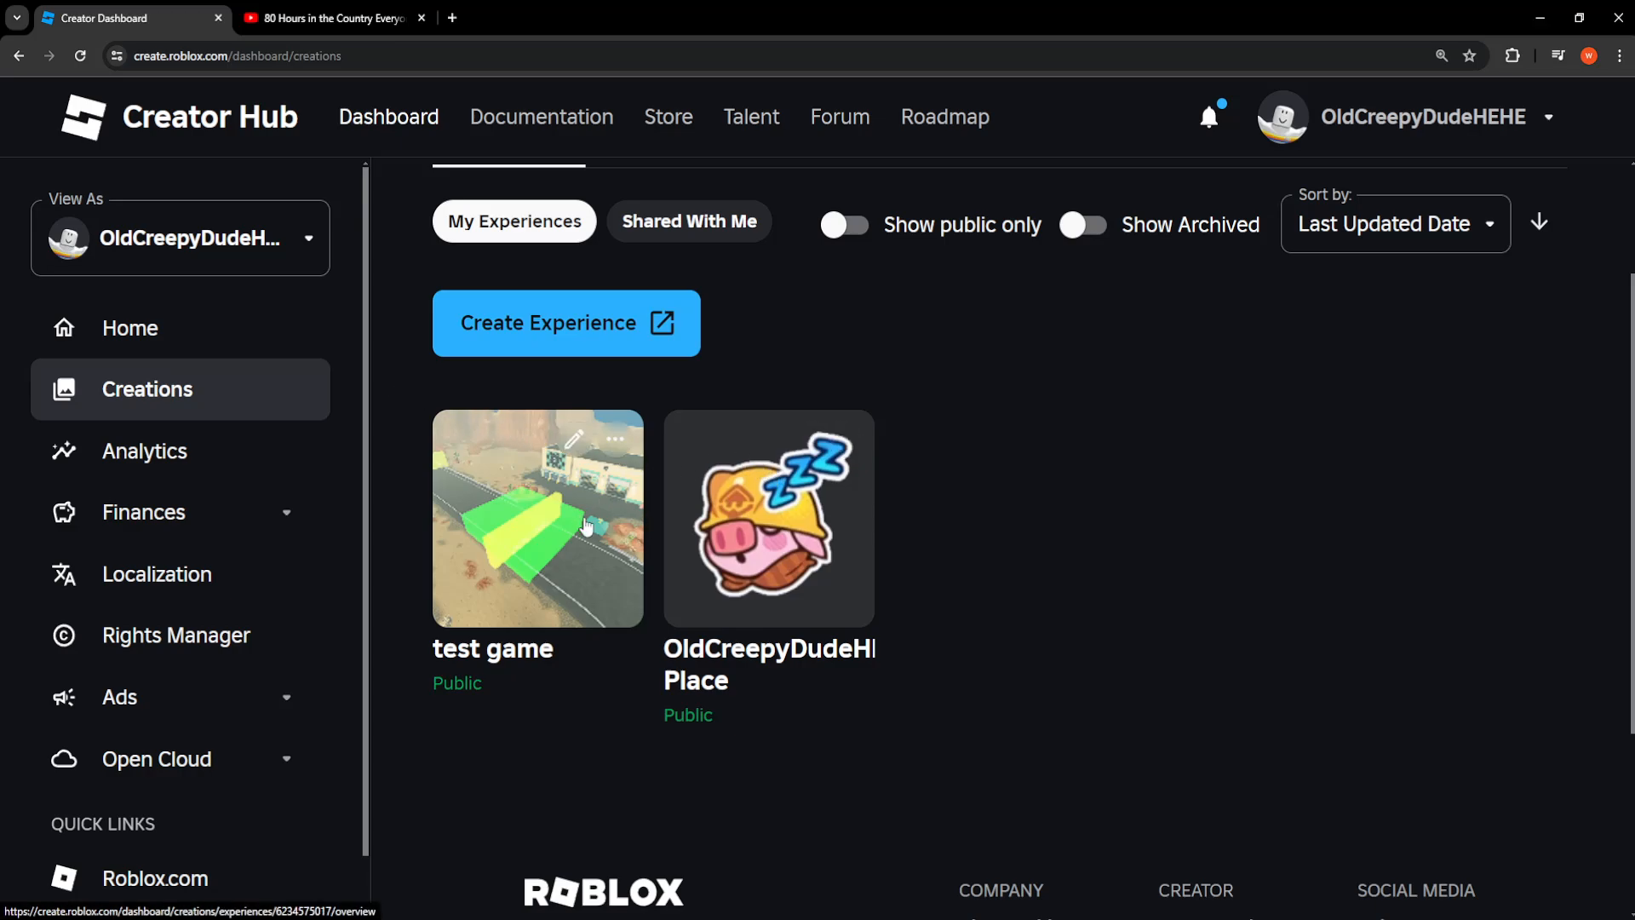
pyautogui.moveTo(584, 503)
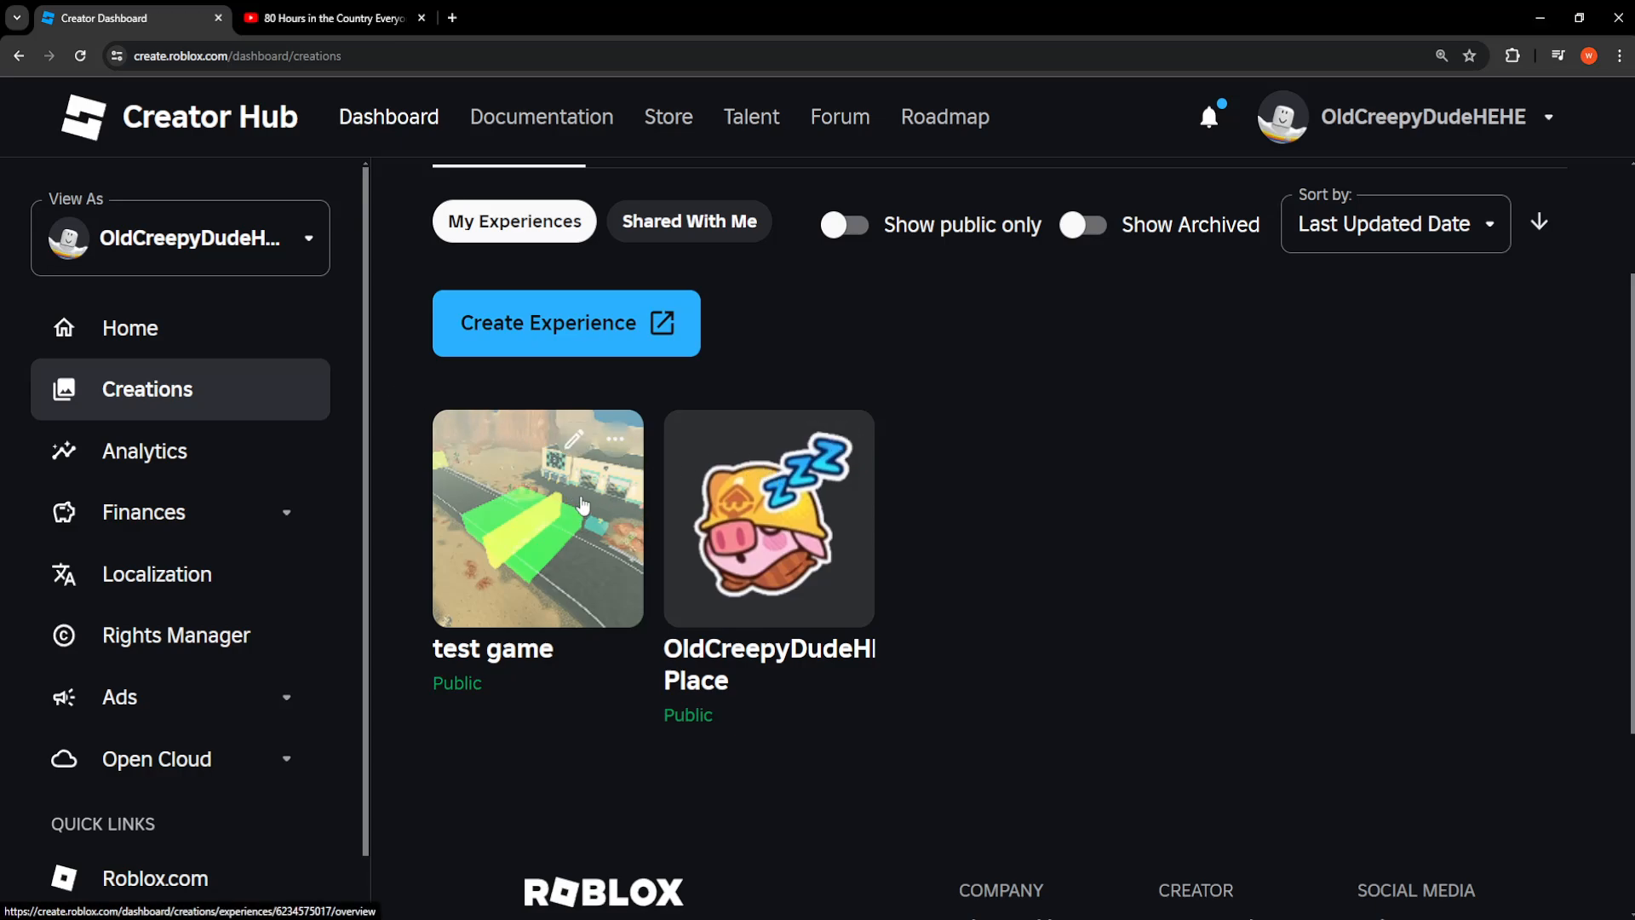
# Open the test game experience's overview page
pyautogui.click(538, 517)
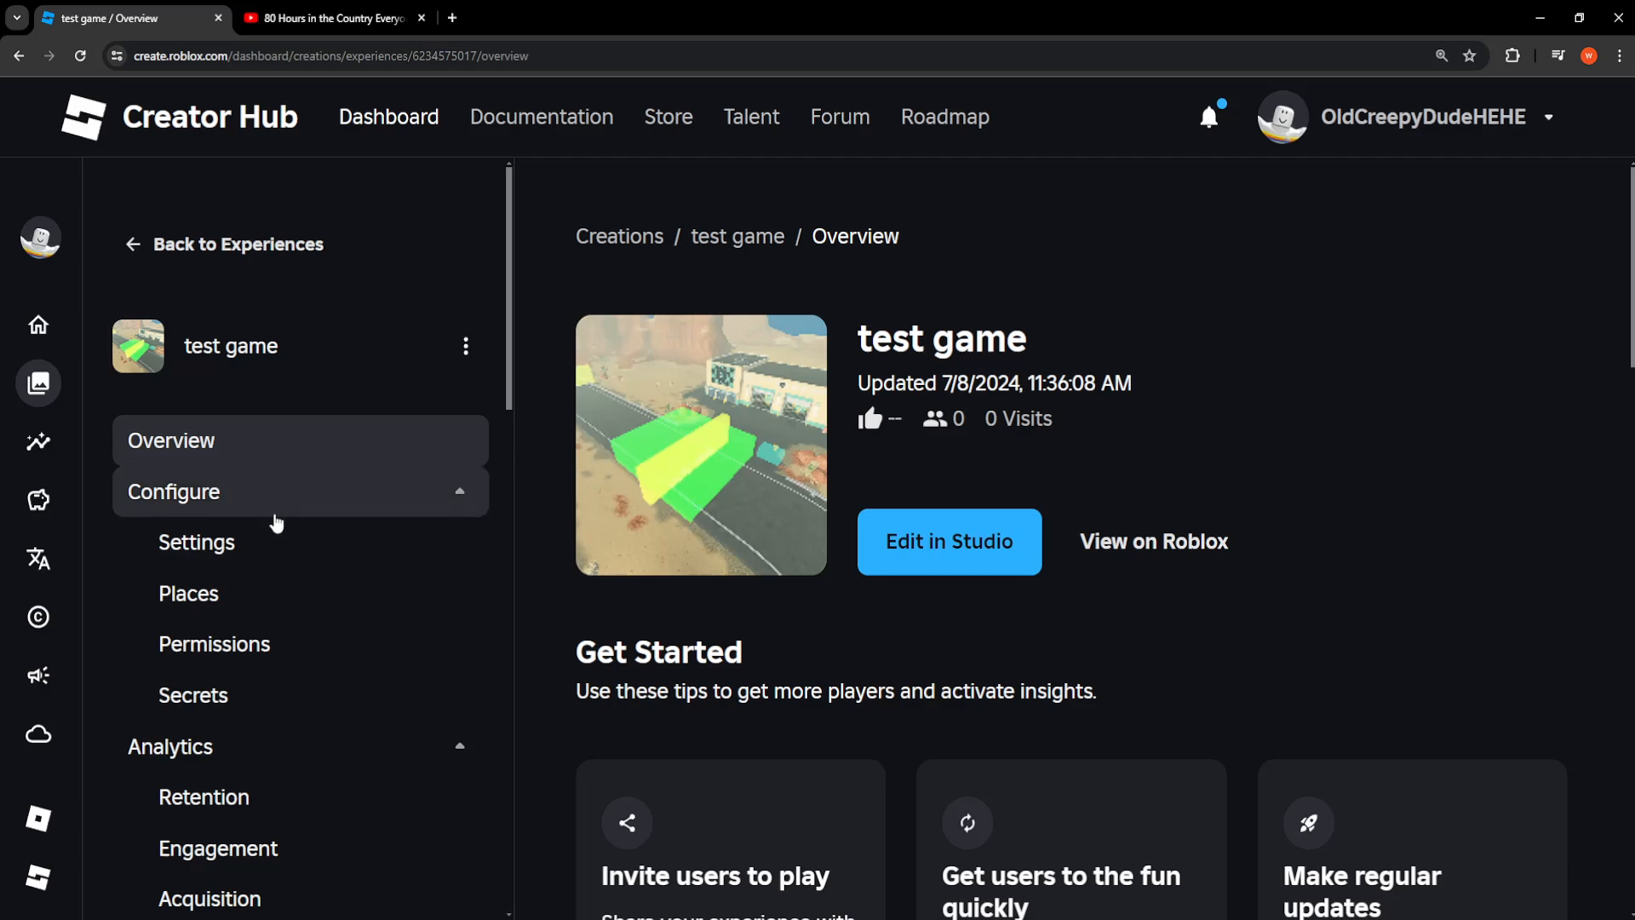
pyautogui.moveTo(324, 603)
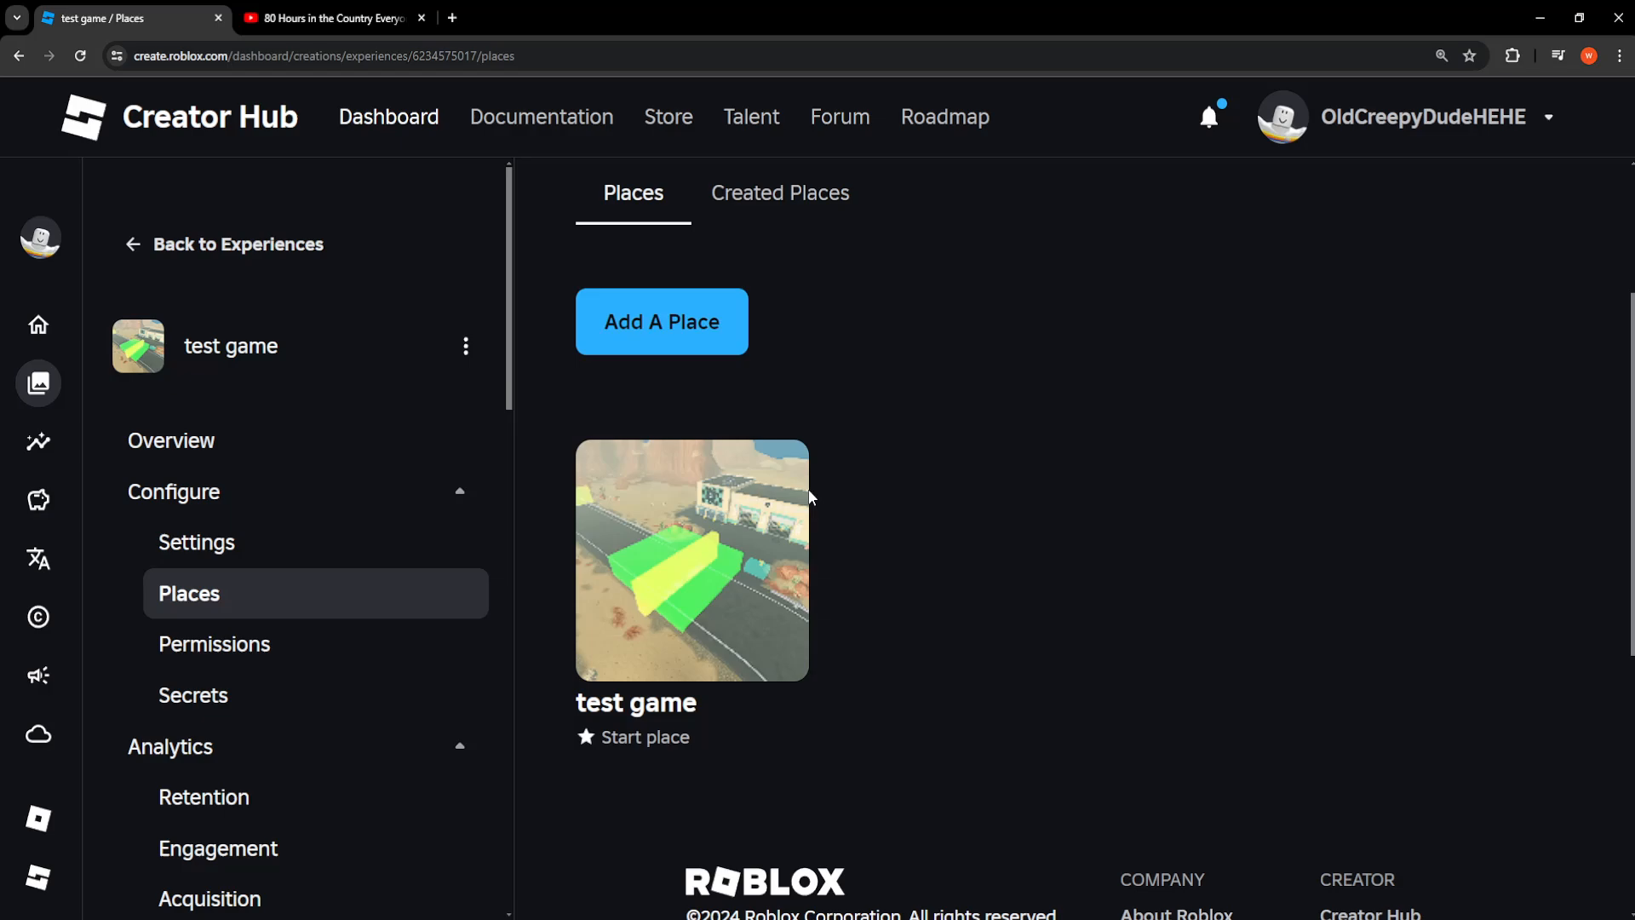
pyautogui.moveTo(742, 566)
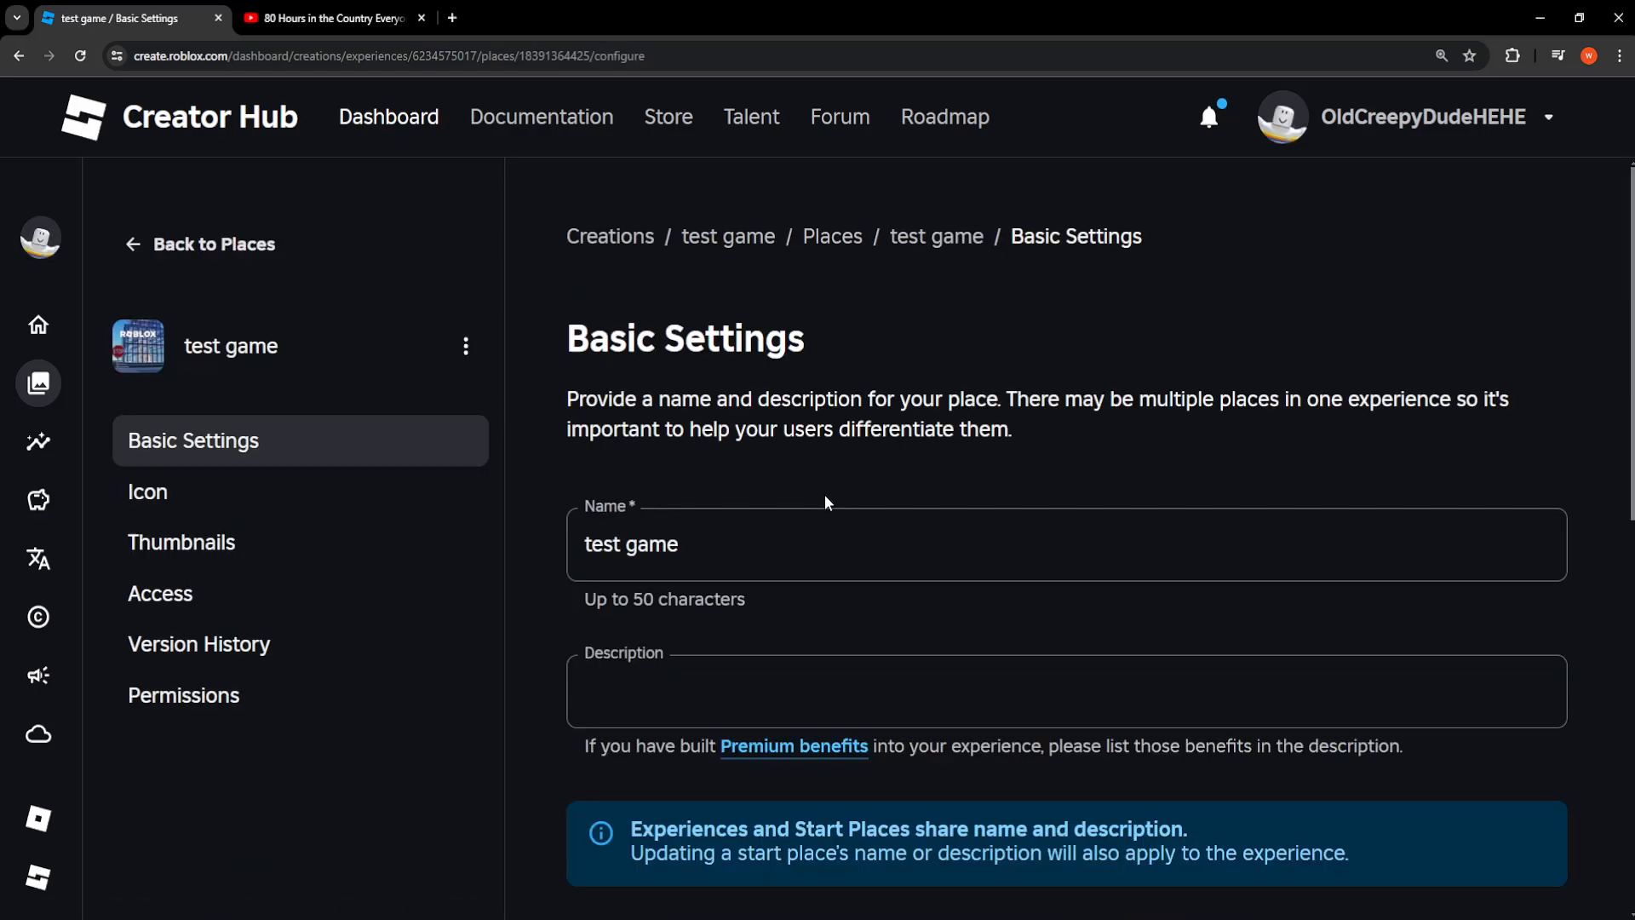
pyautogui.moveTo(735, 469)
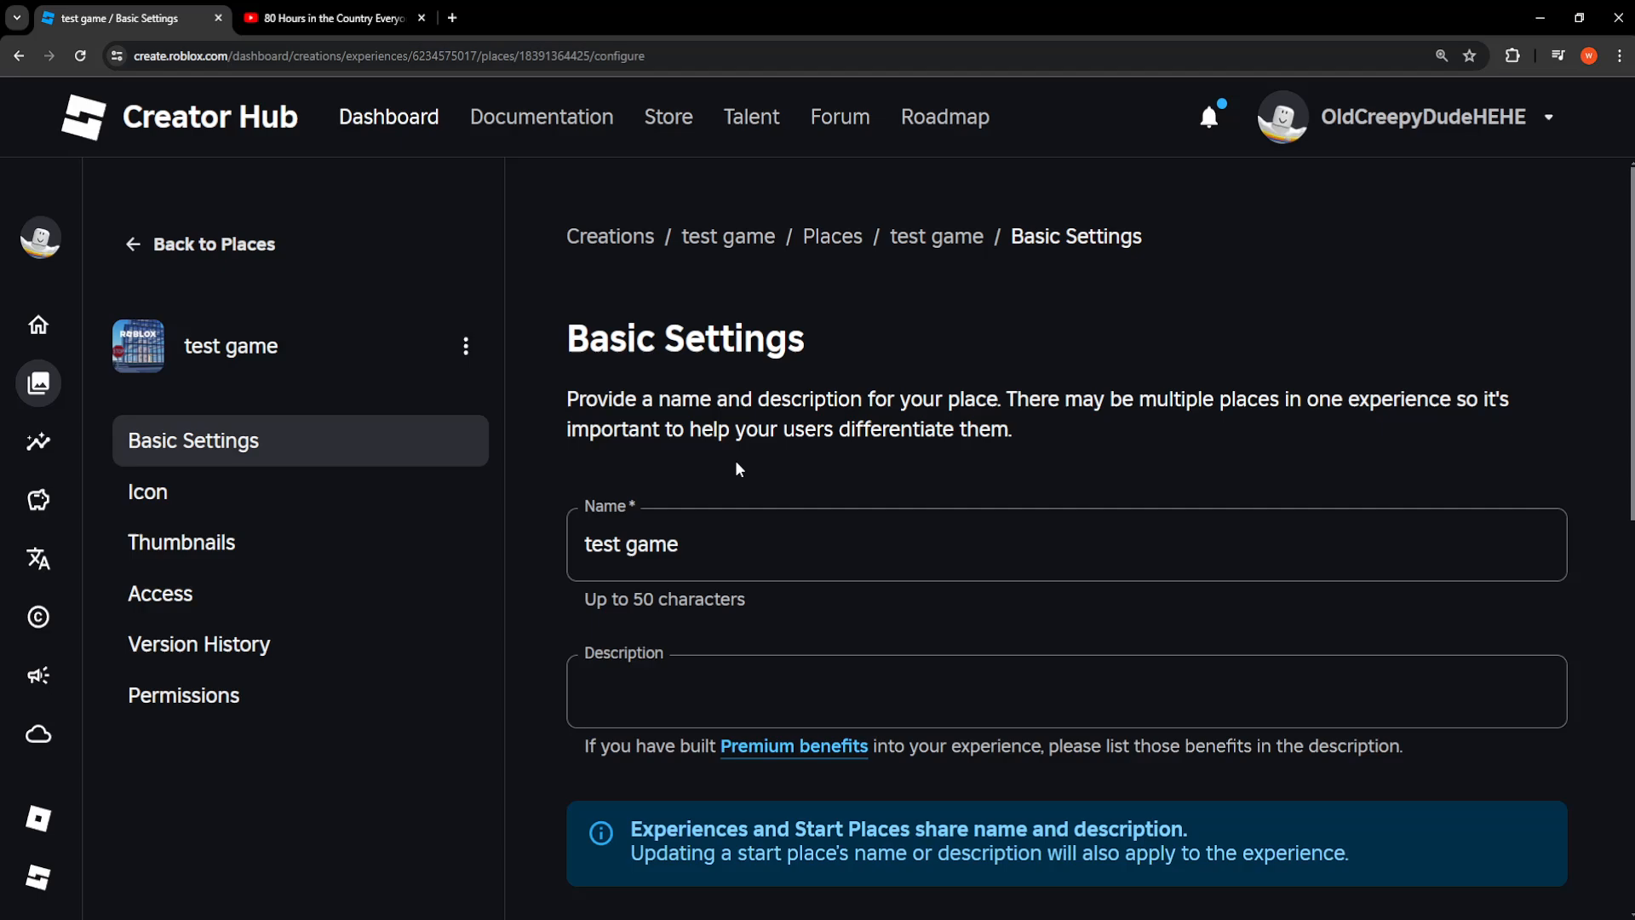
pyautogui.moveTo(234, 548)
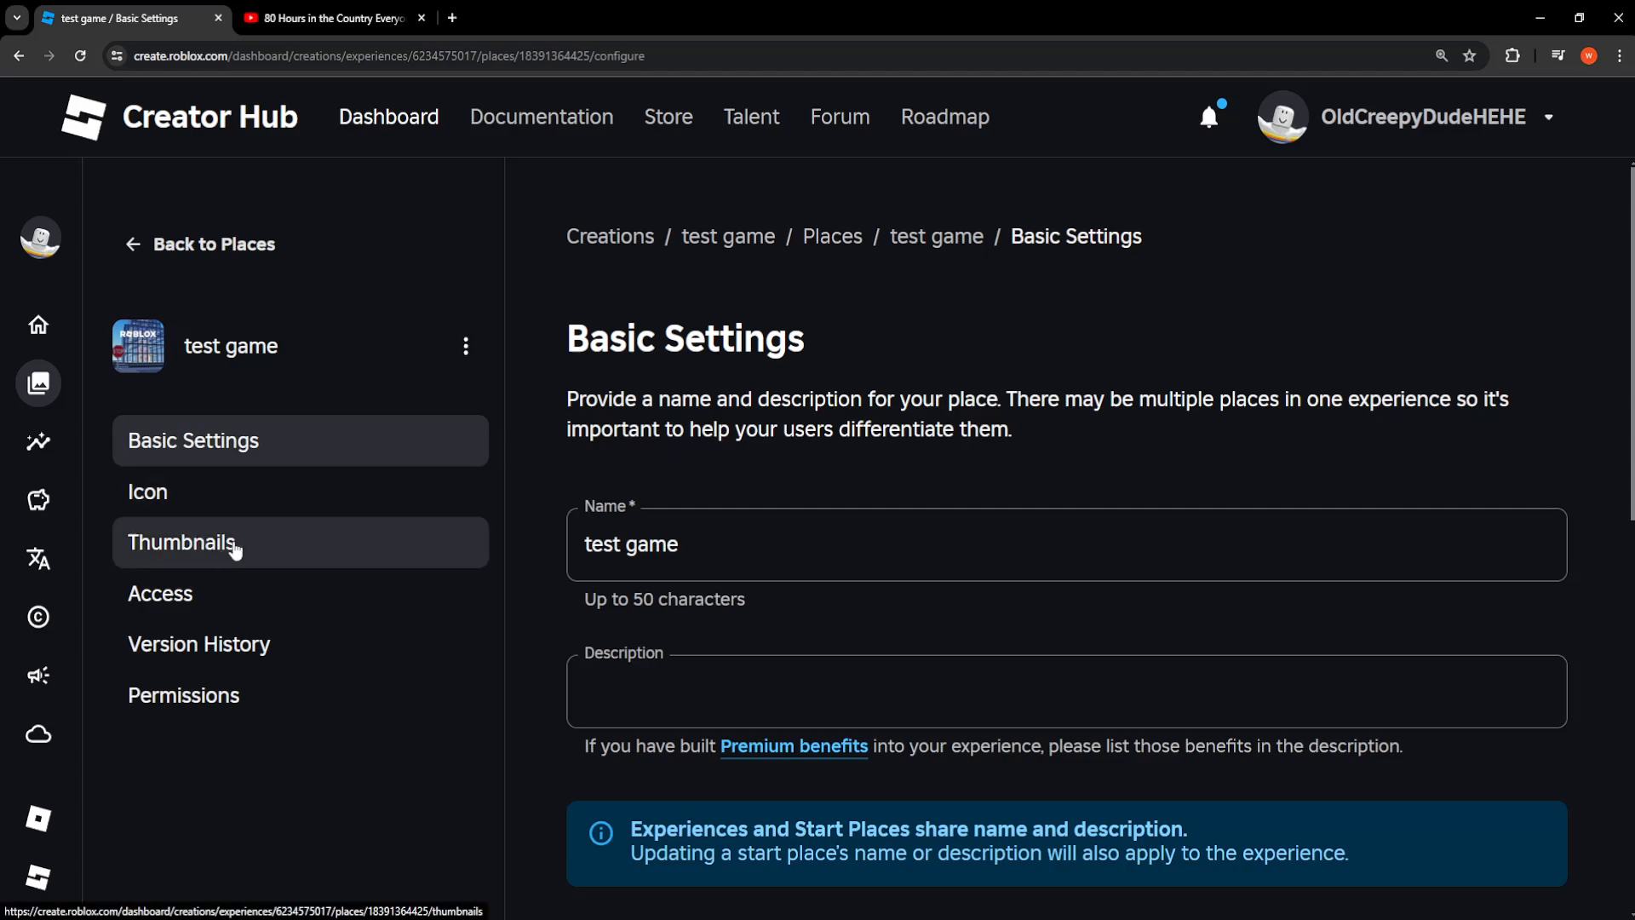
# Choose Video as the media type in test game's Thumbnails settings
pyautogui.click(182, 542)
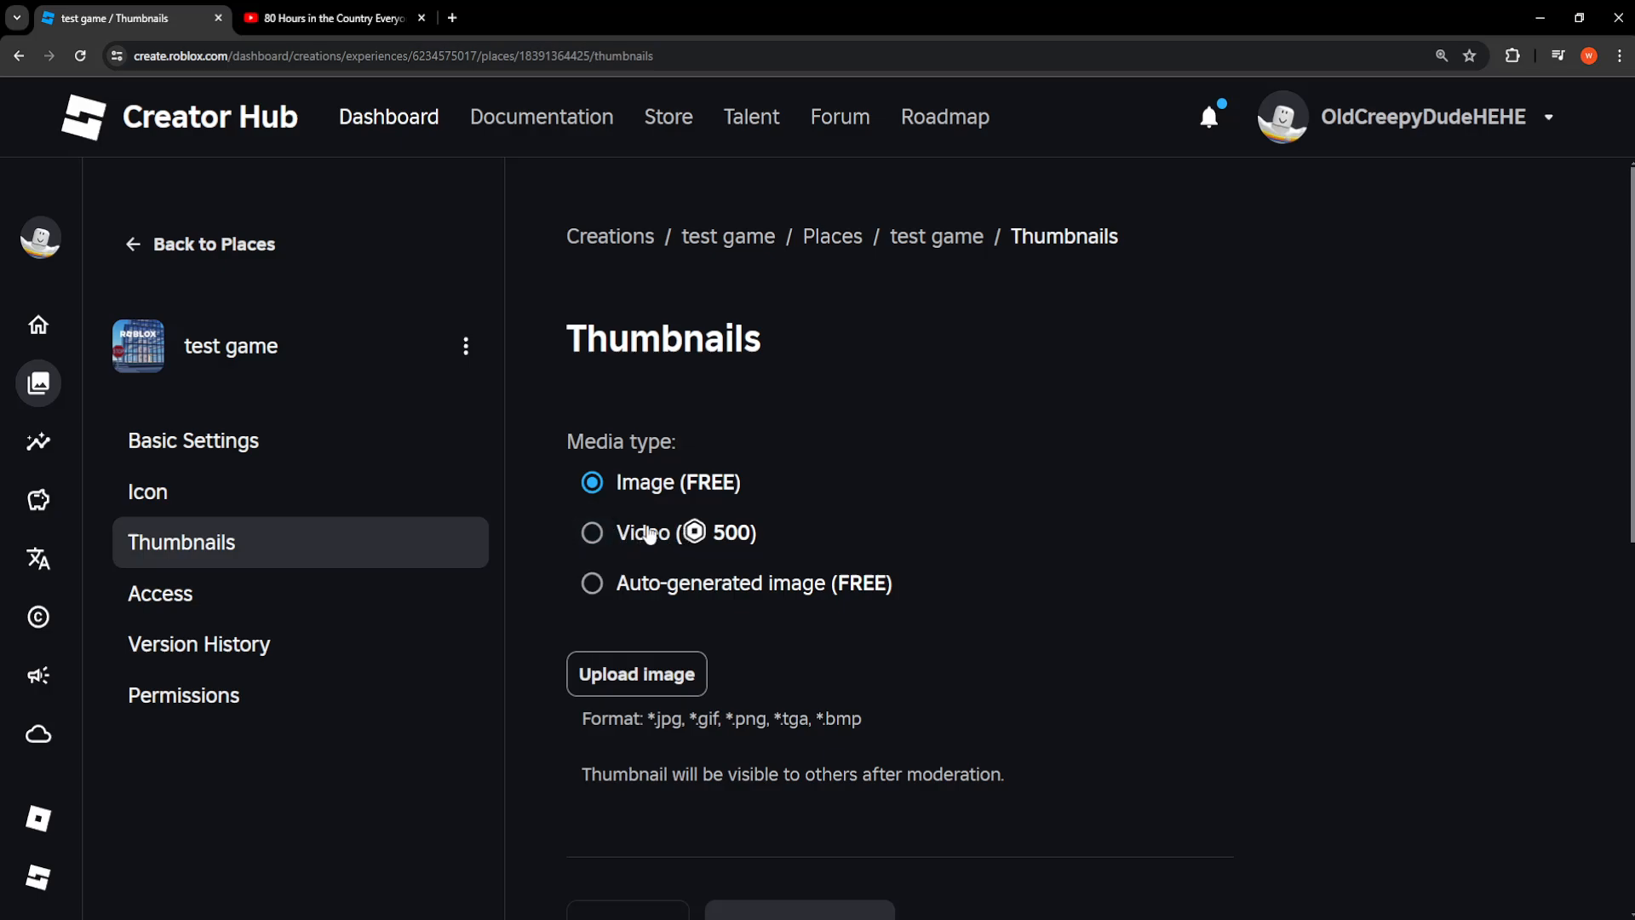
pyautogui.scroll(-3)
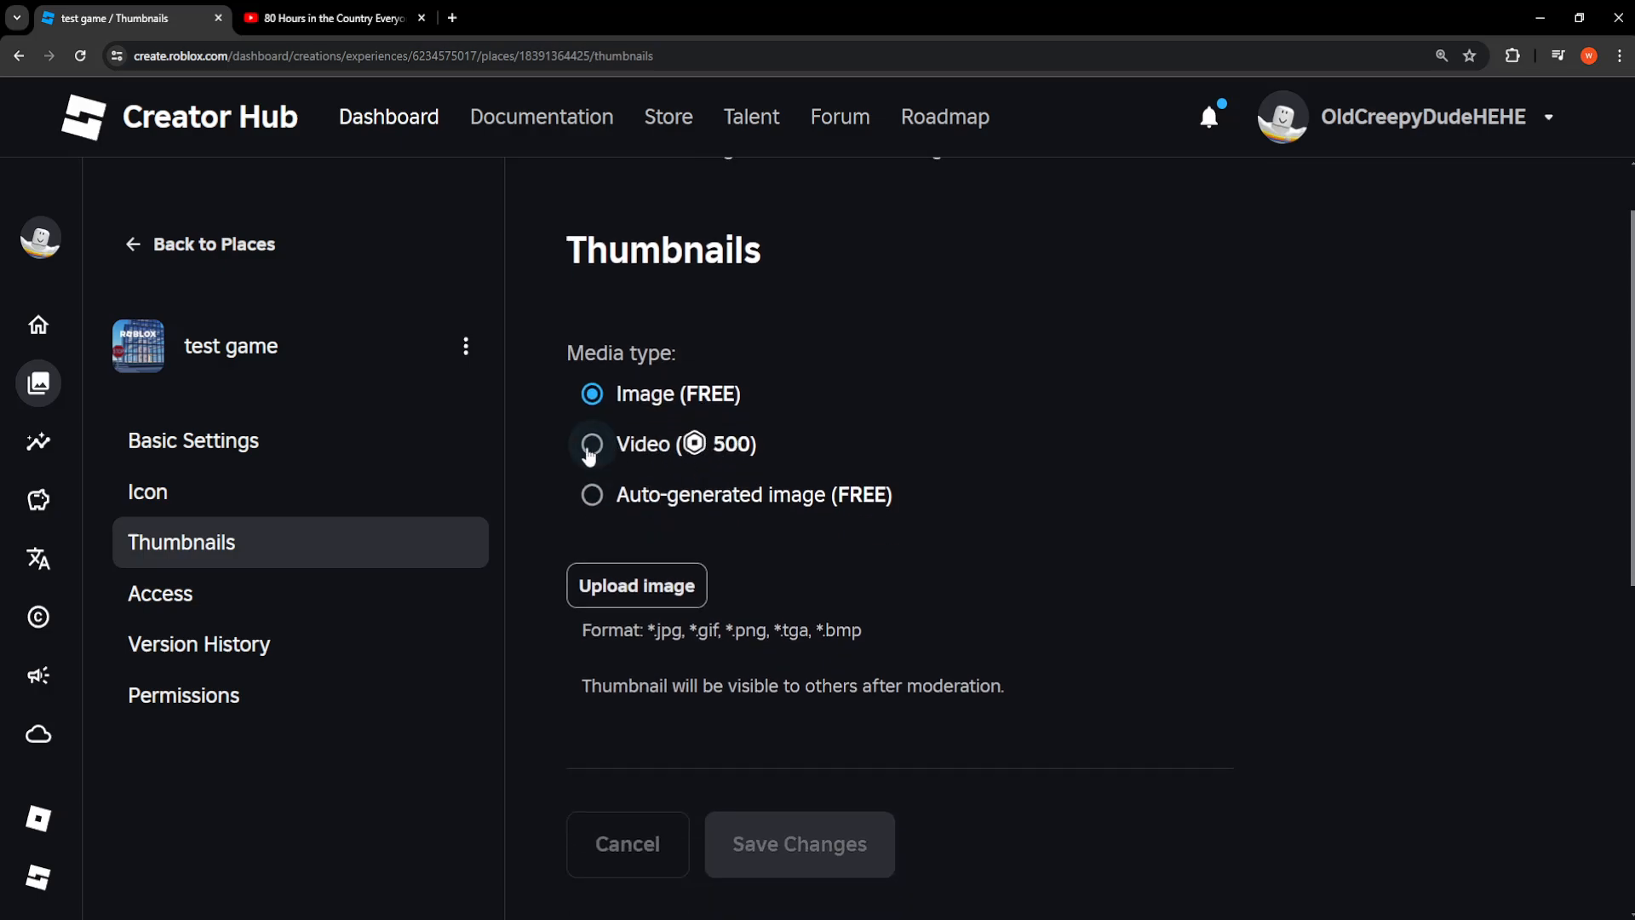
pyautogui.click(591, 443)
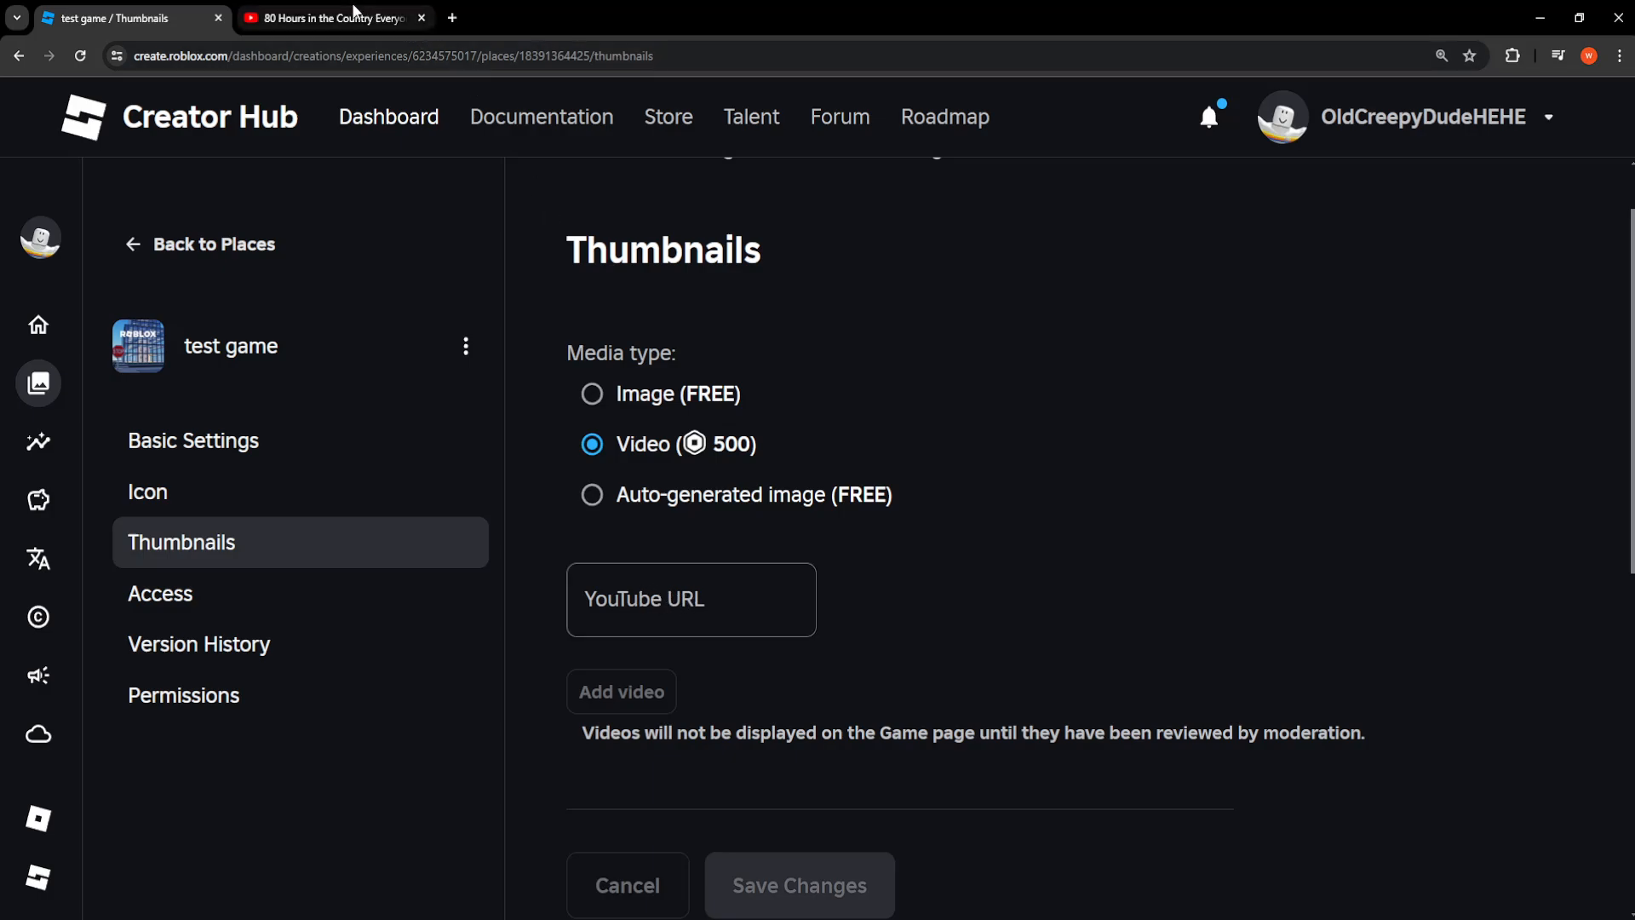
# Copy the video's address from the YouTube tab and paste it into the YouTube URL field
pyautogui.click(329, 18)
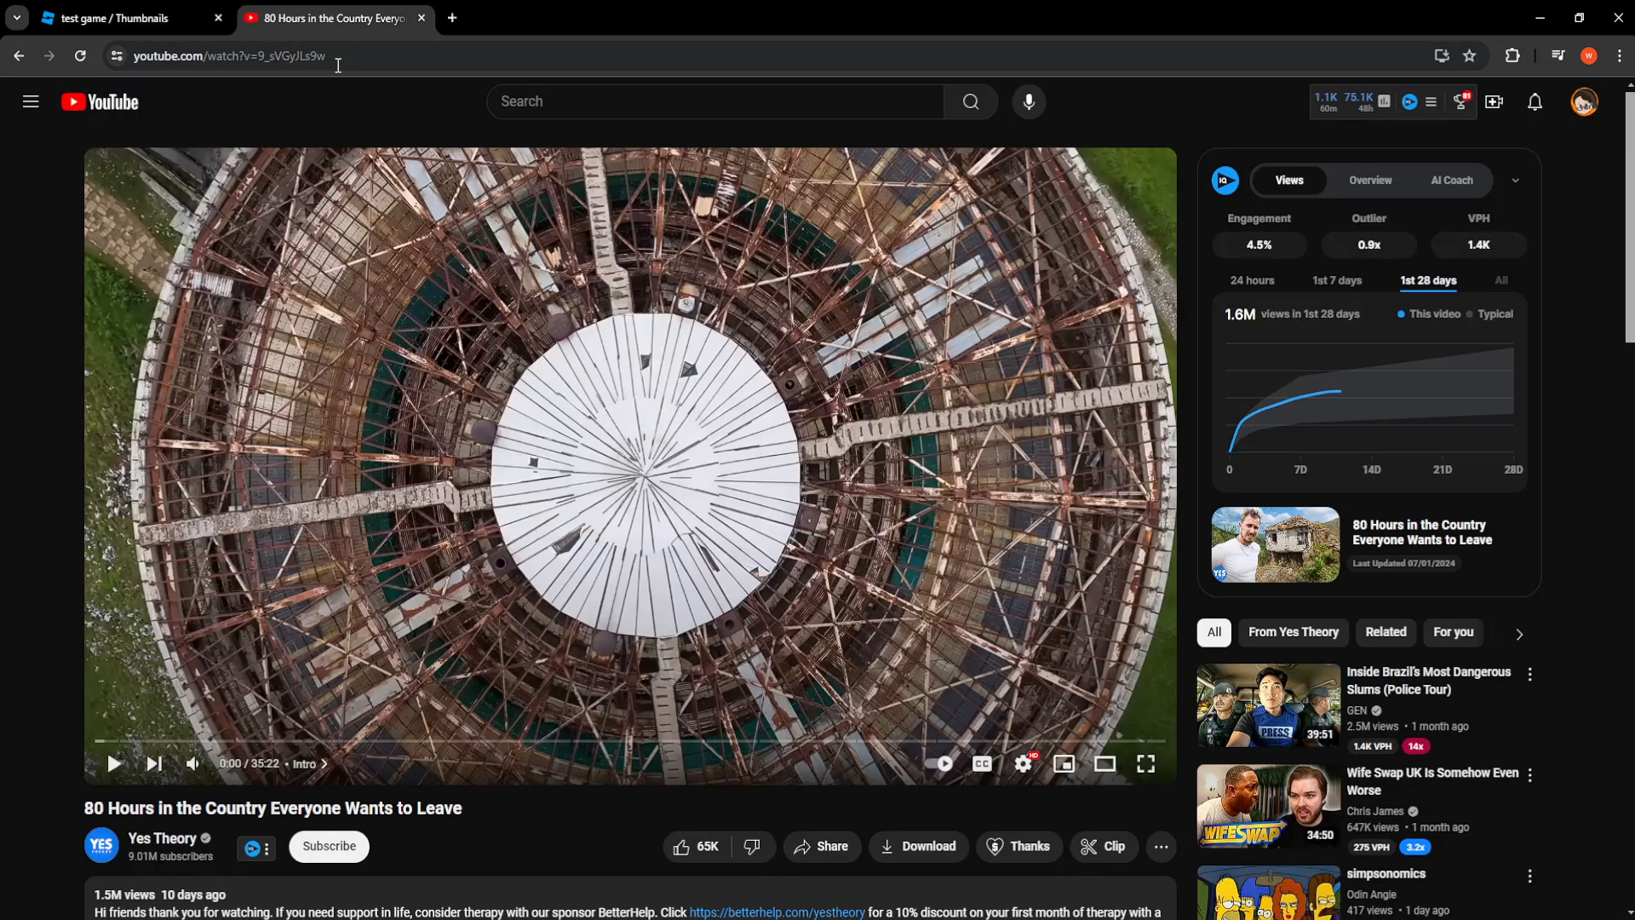
pyautogui.rightClick(219, 56)
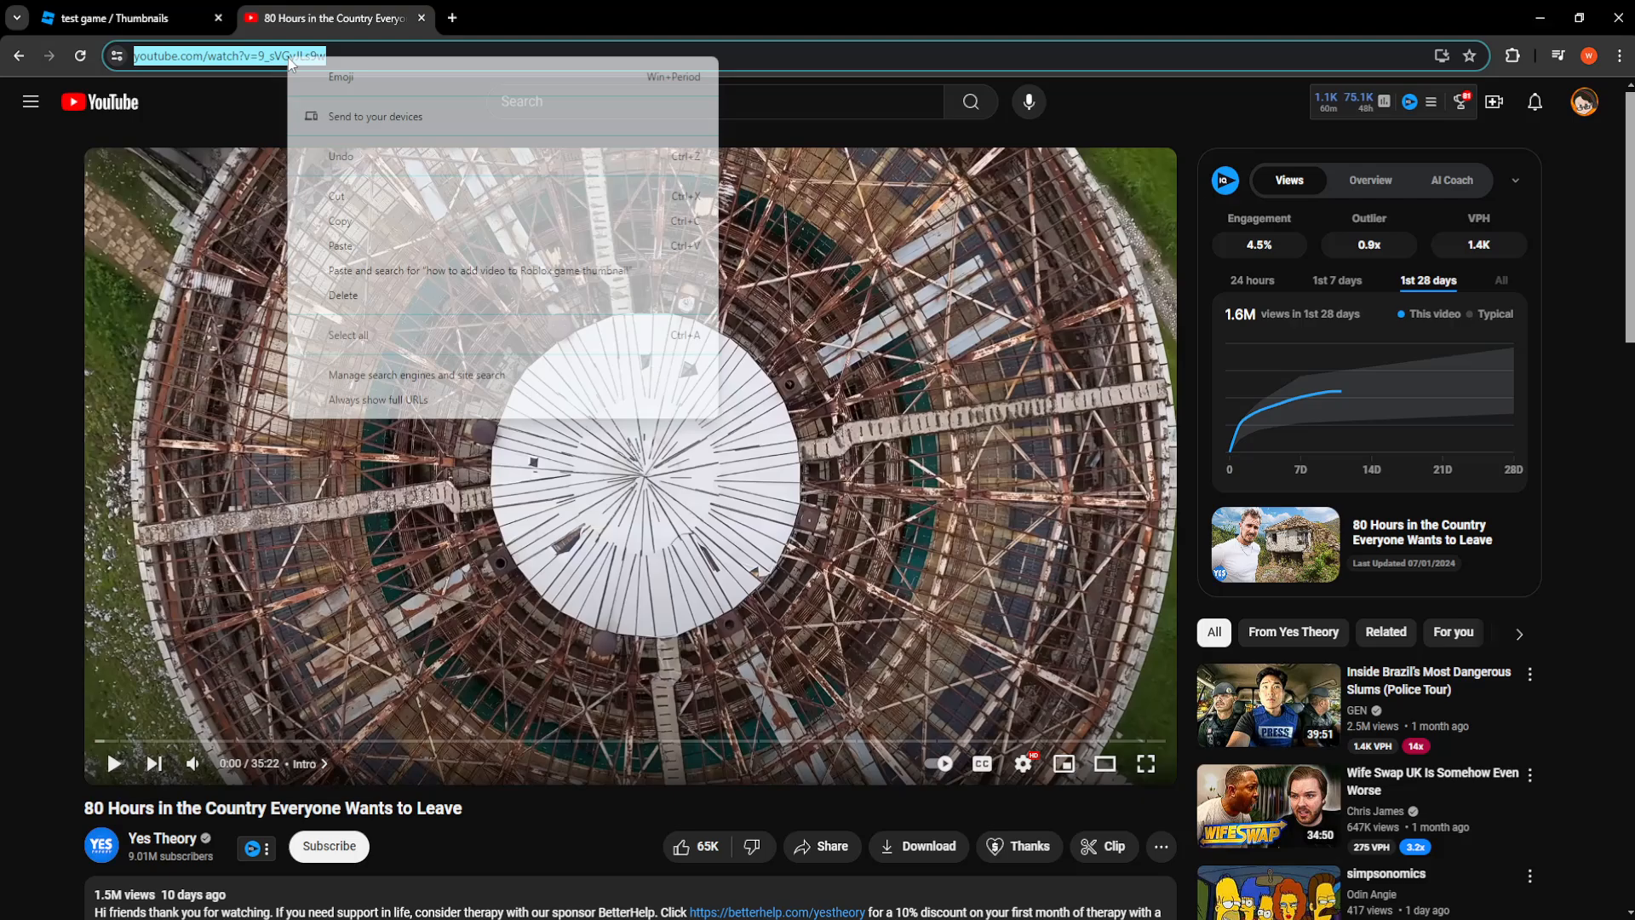
pyautogui.click(125, 18)
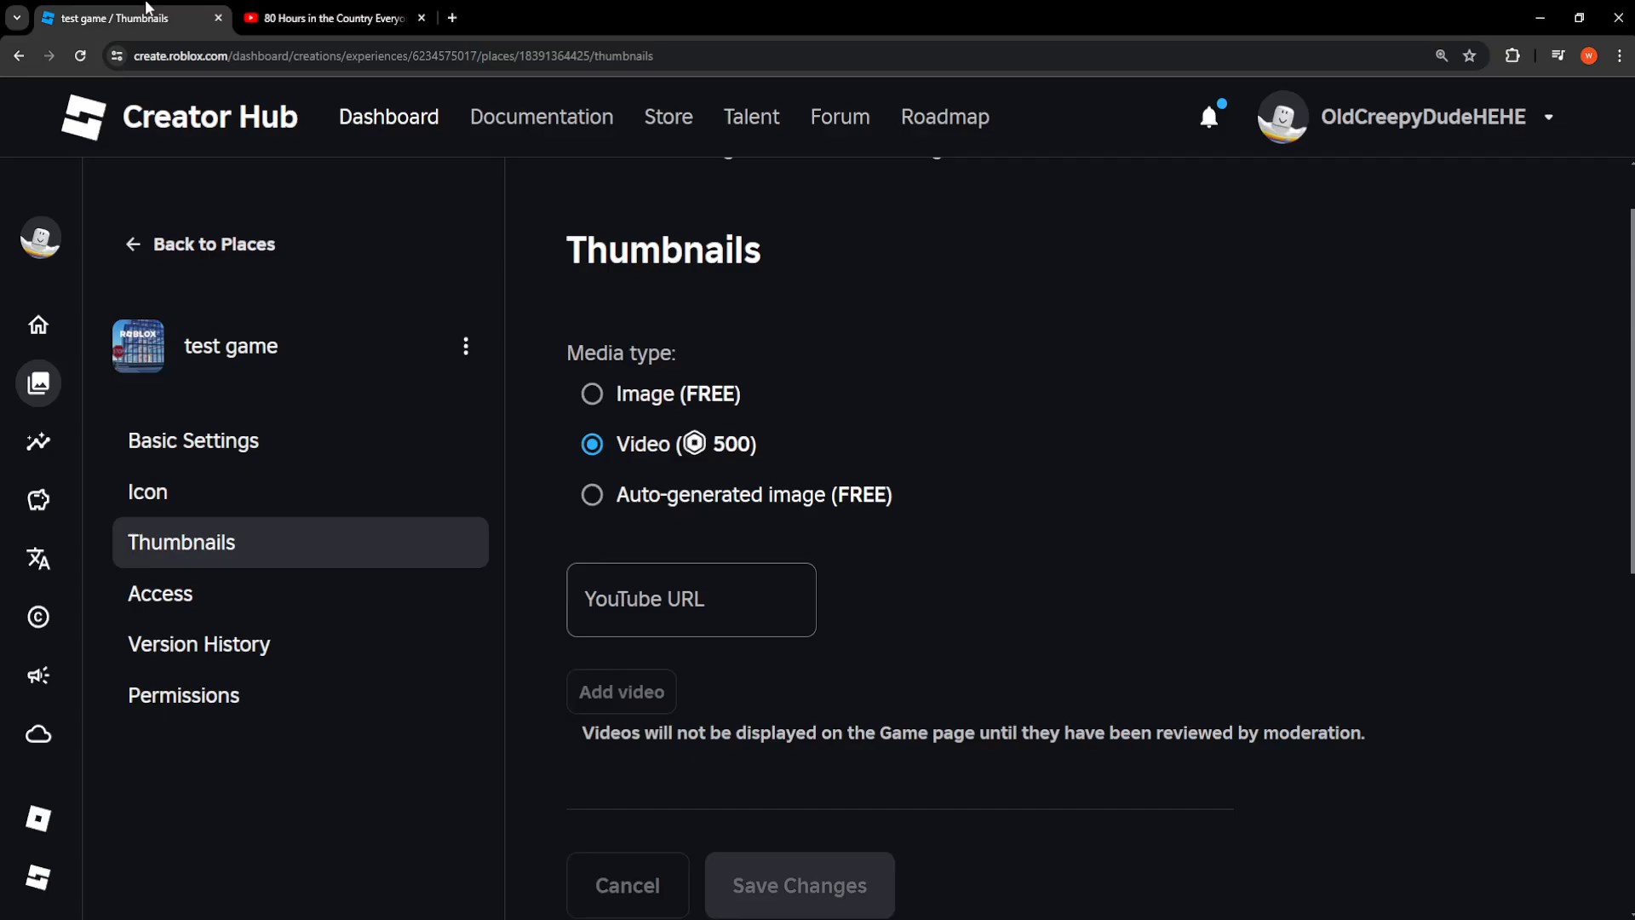
pyautogui.rightClick(691, 599)
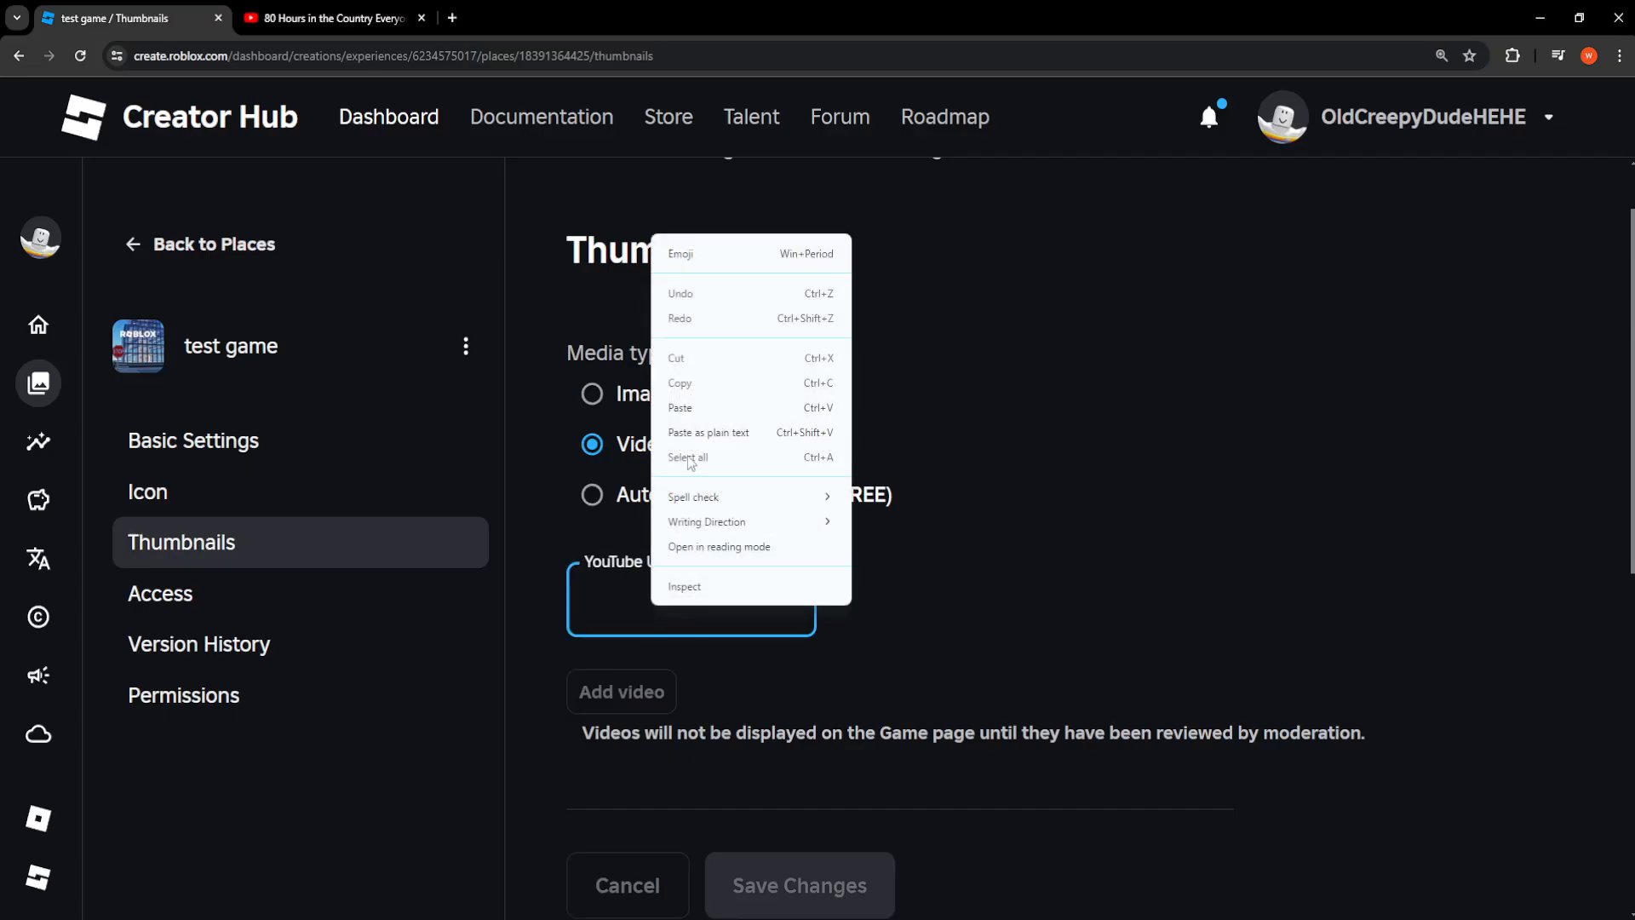
pyautogui.click(679, 408)
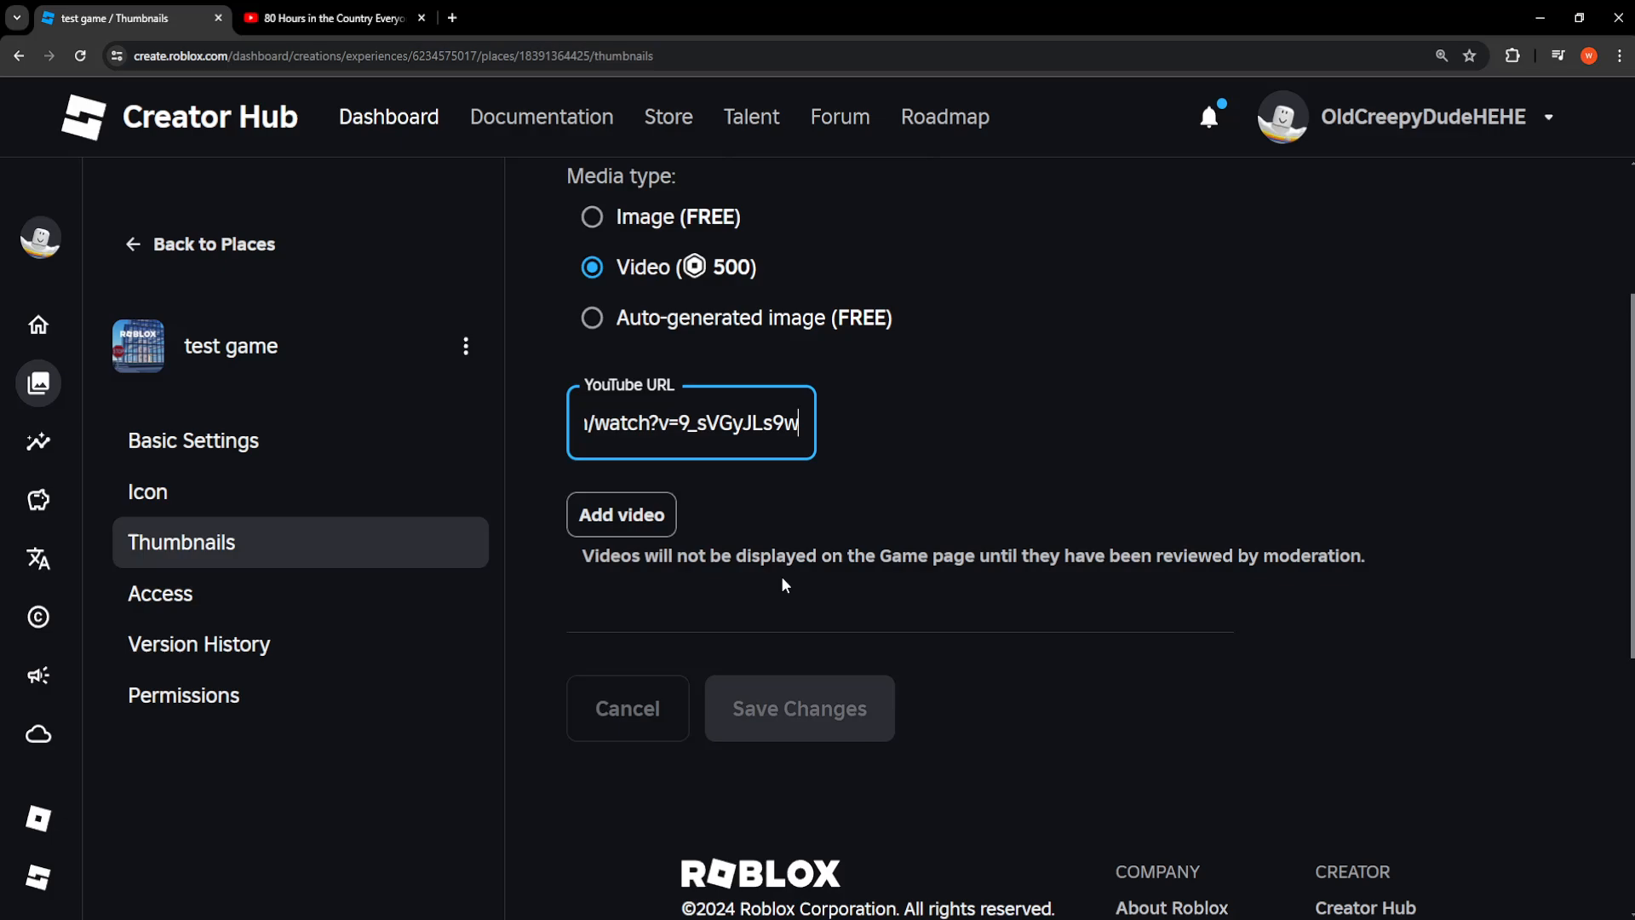
pyautogui.click(621, 514)
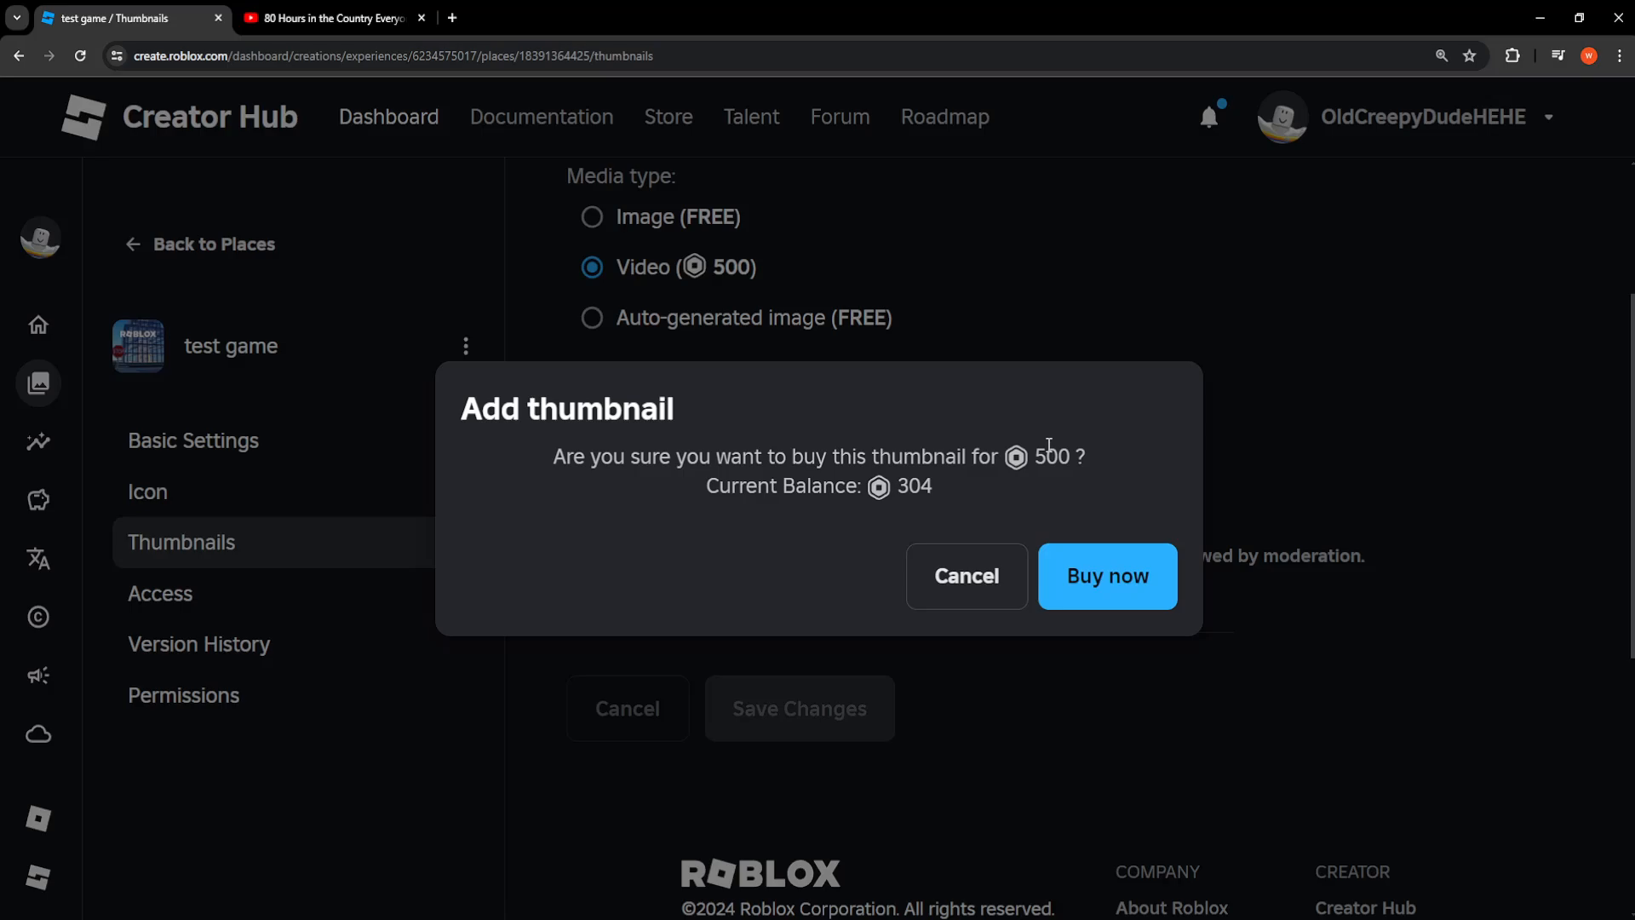
pyautogui.moveTo(965, 577)
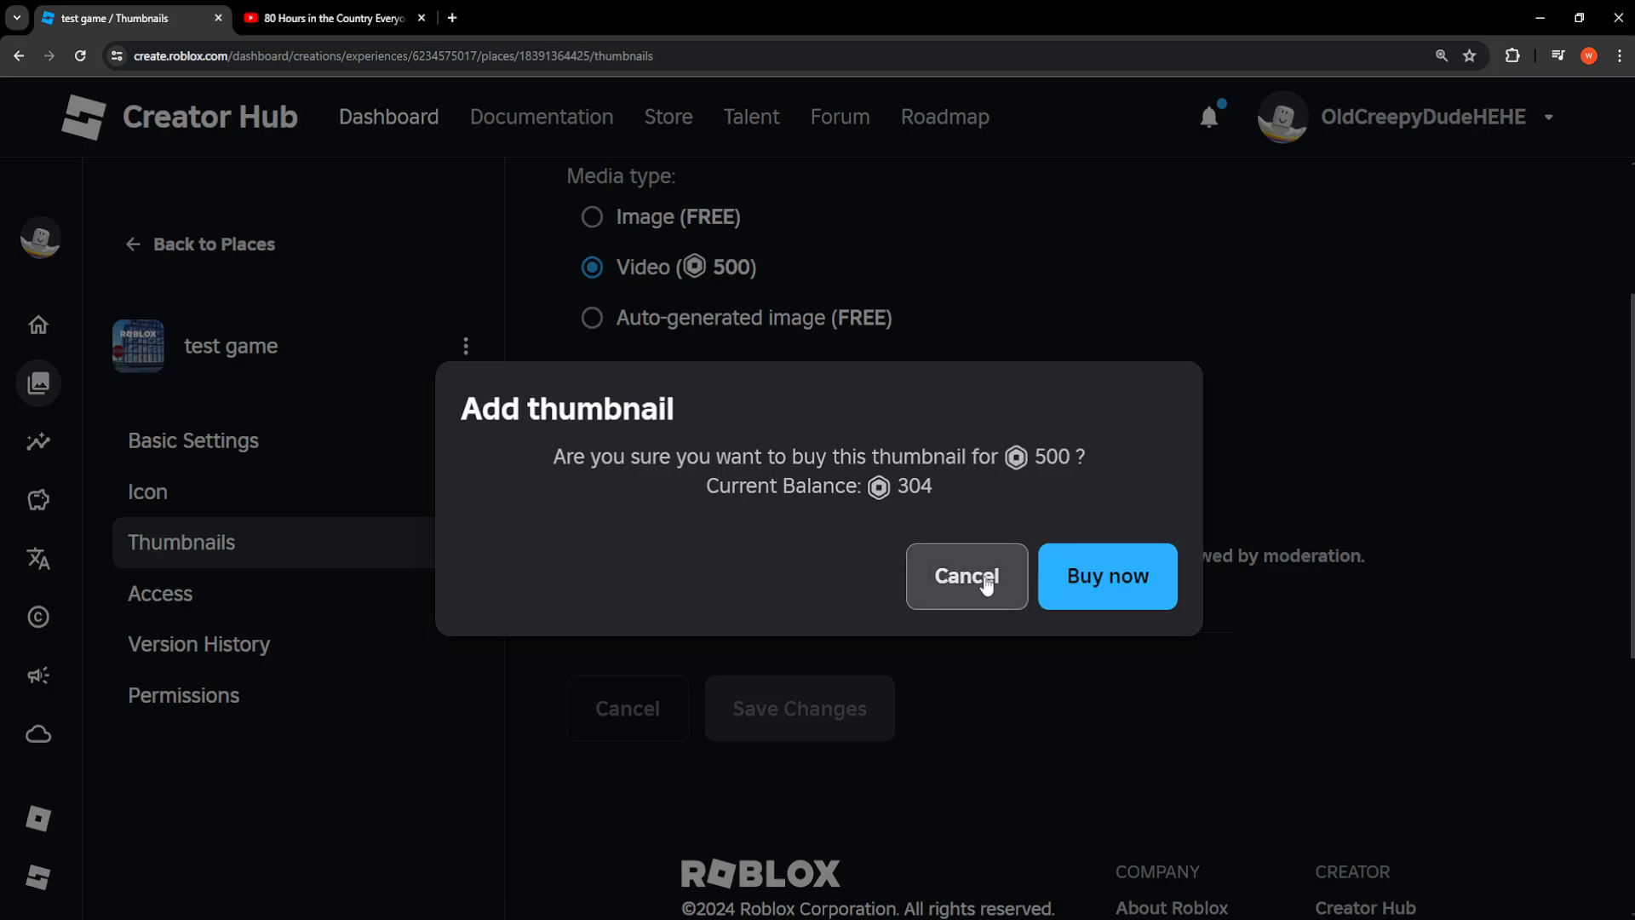
pyautogui.click(965, 576)
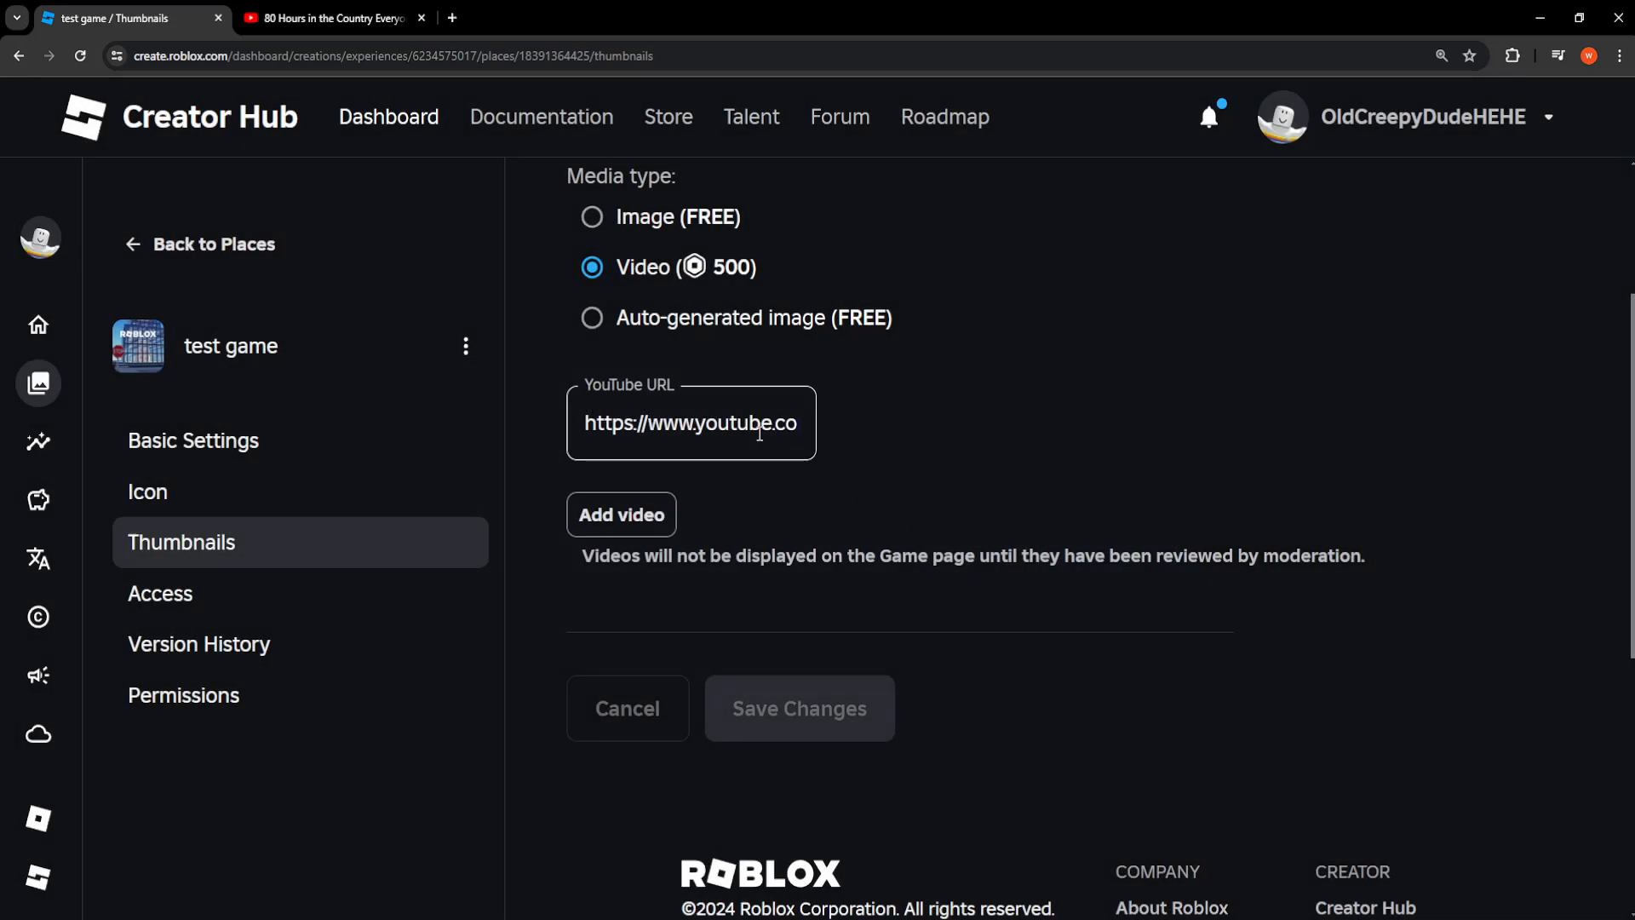
pyautogui.scroll(3)
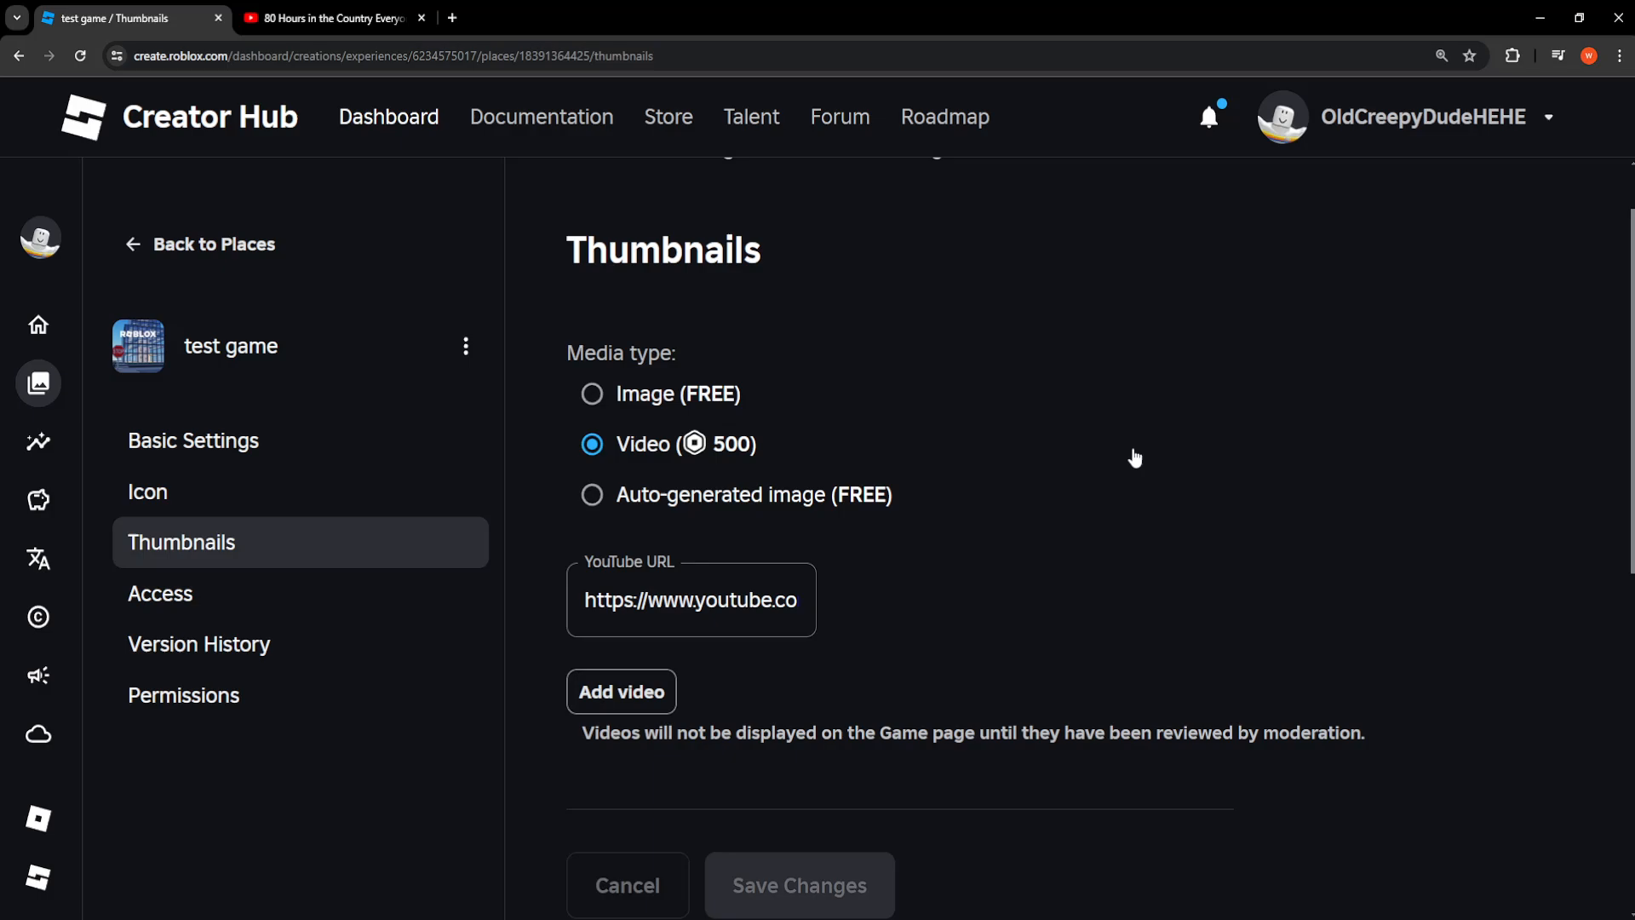
pyautogui.scroll(-3)
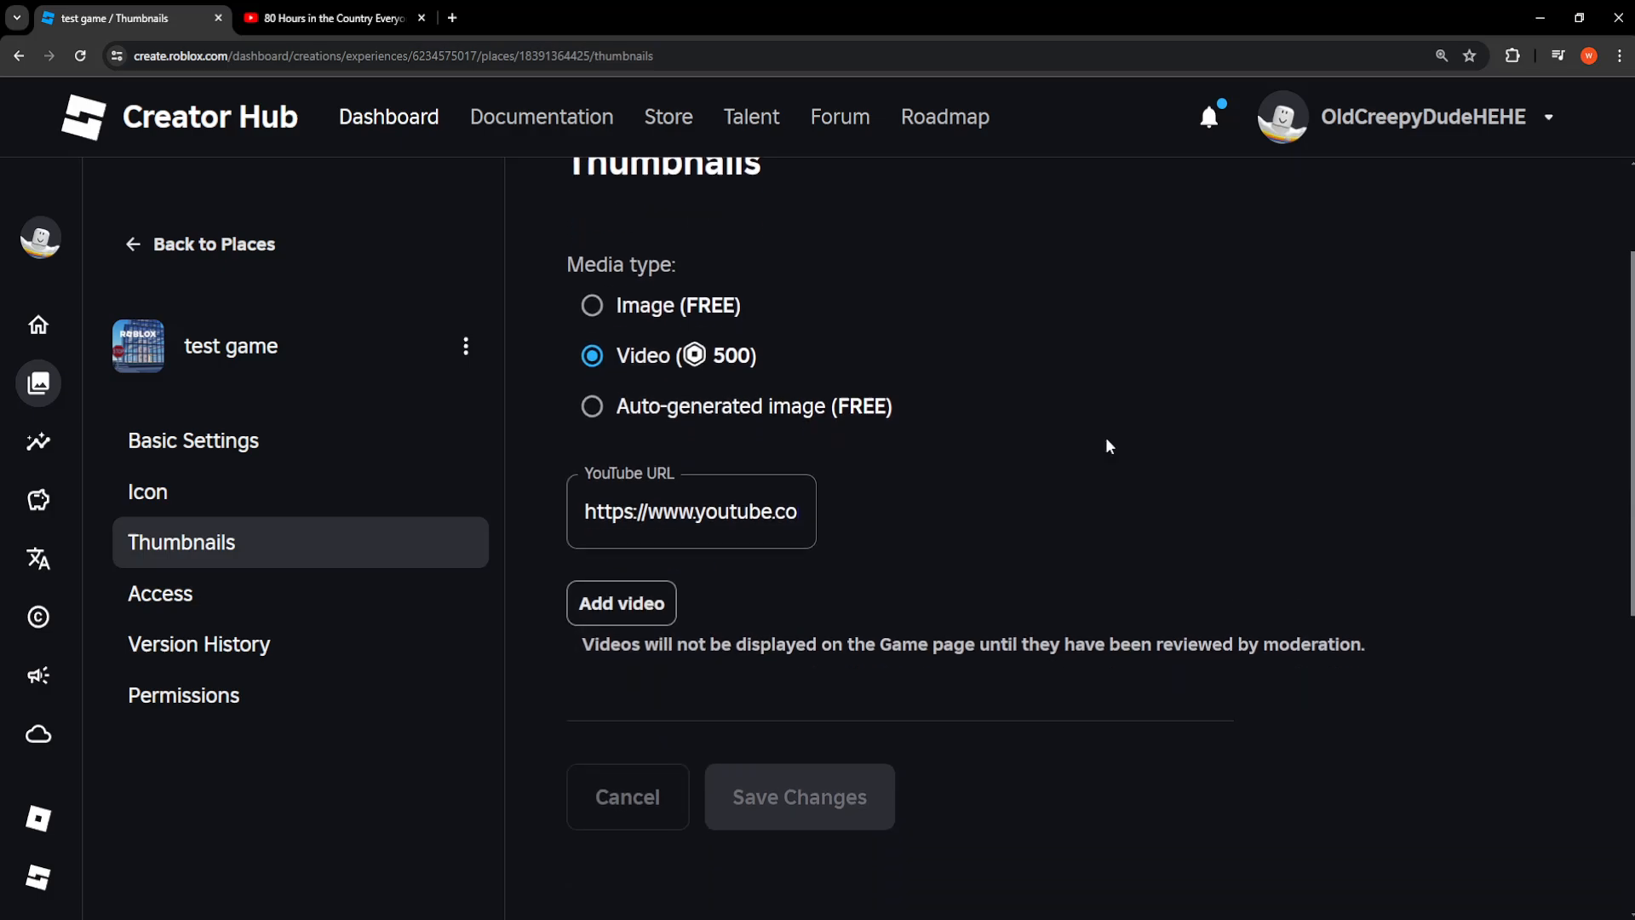
pyautogui.moveTo(1095, 472)
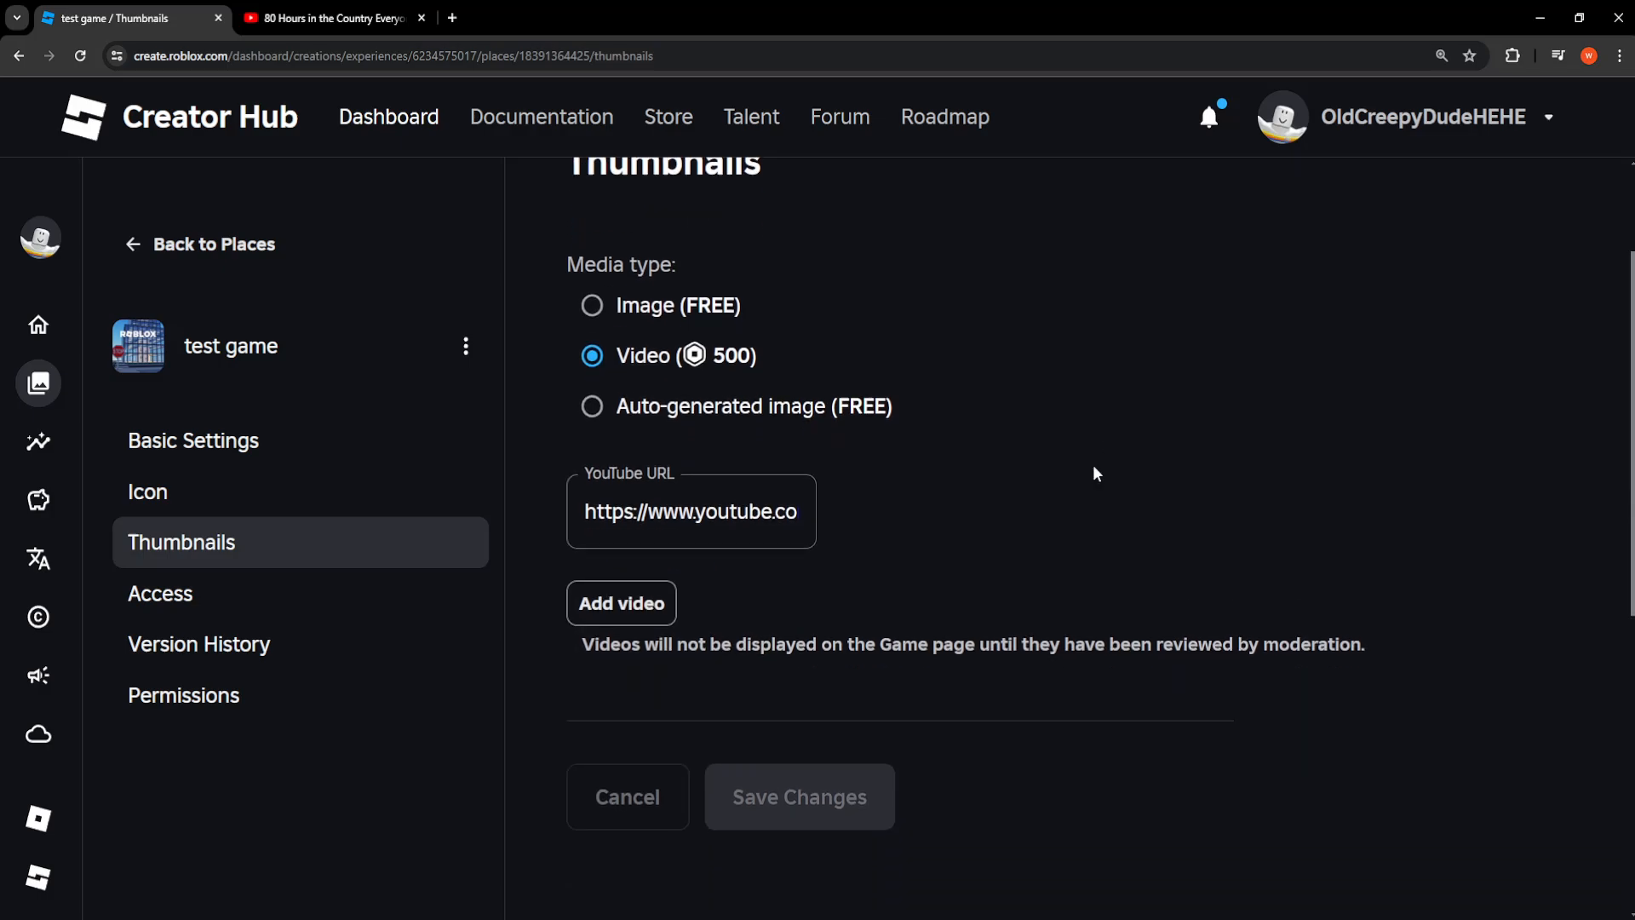